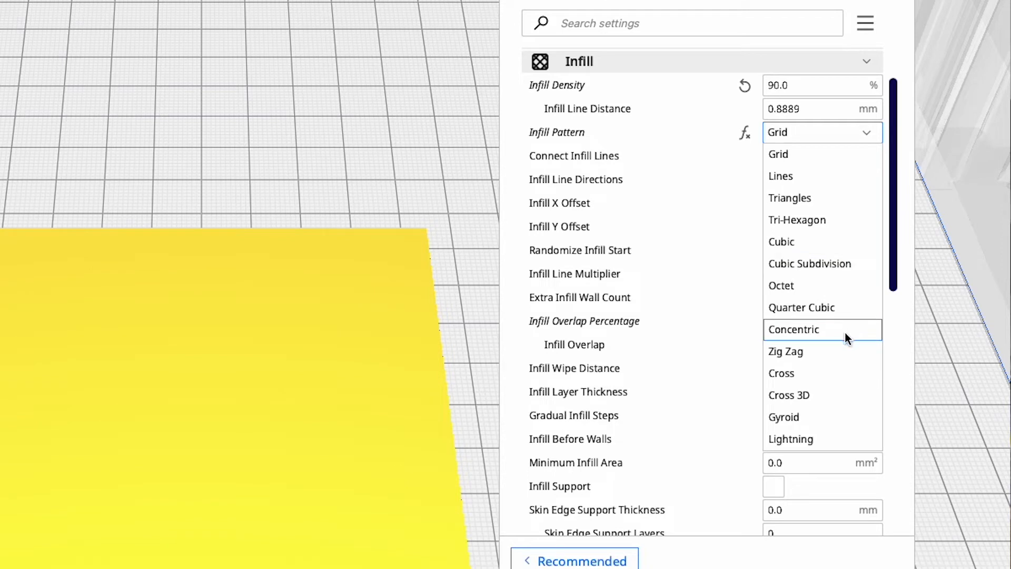
{"action": "mouse_move", "coordinate": [837, 450]}
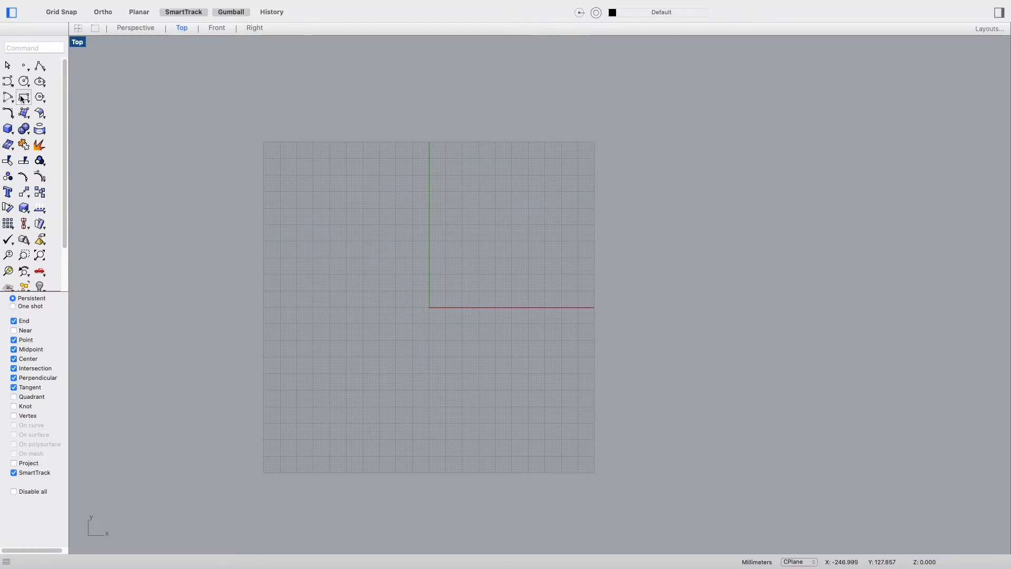
{"action": "mouse_move", "coordinate": [24, 97]}
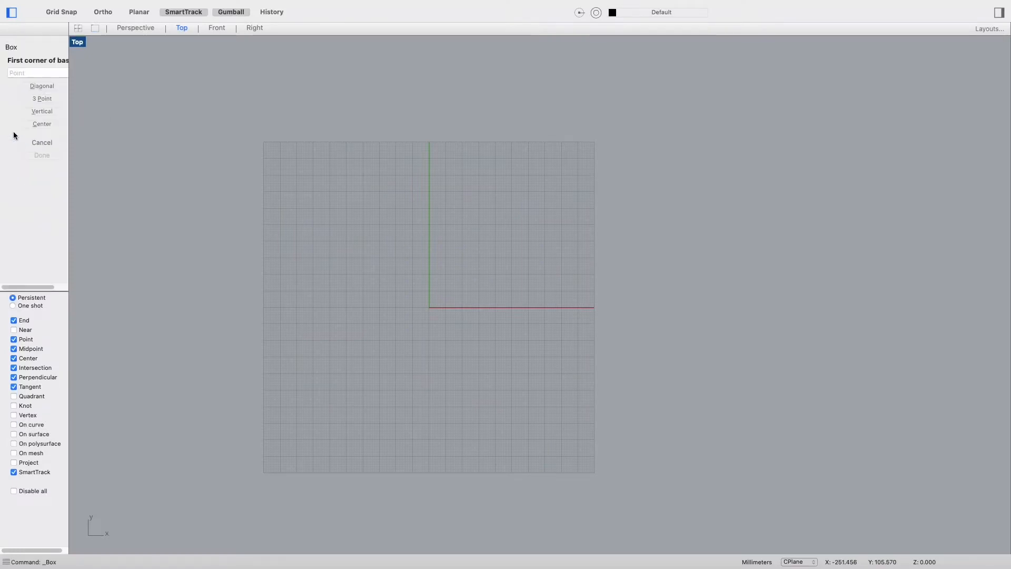
{"action": "mouse_move", "coordinate": [443, 296]}
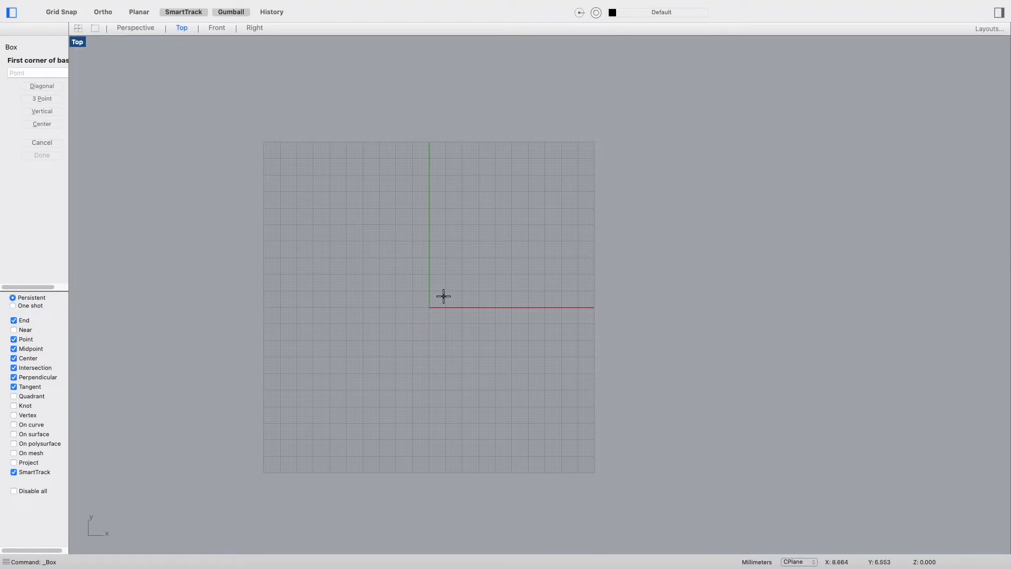
Draw the swatch base as a square box from 0 with a height of 0.6 mm.
{"action": "type", "text": "0"}
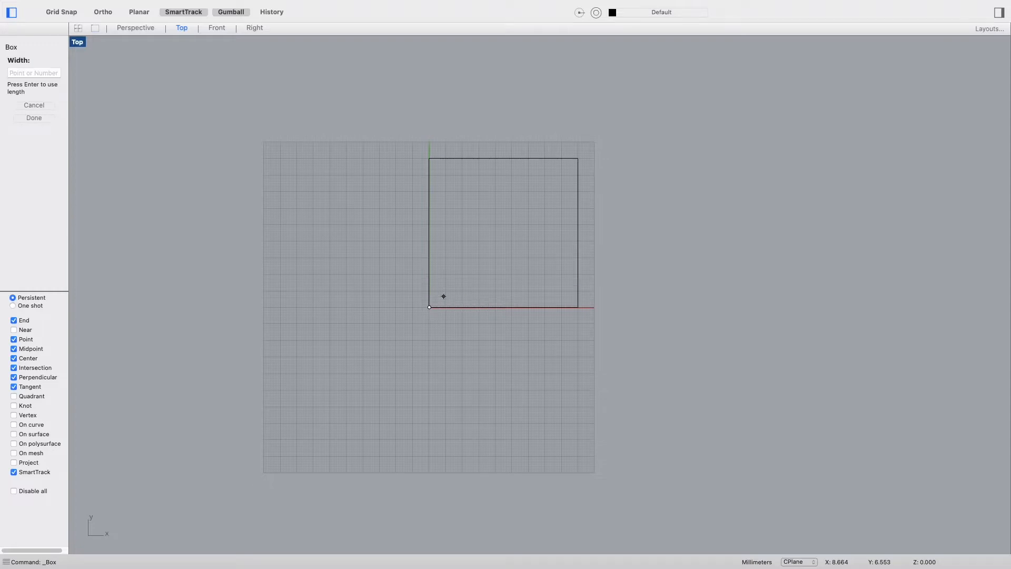
{"action": "left_click", "coordinate": [429, 159]}
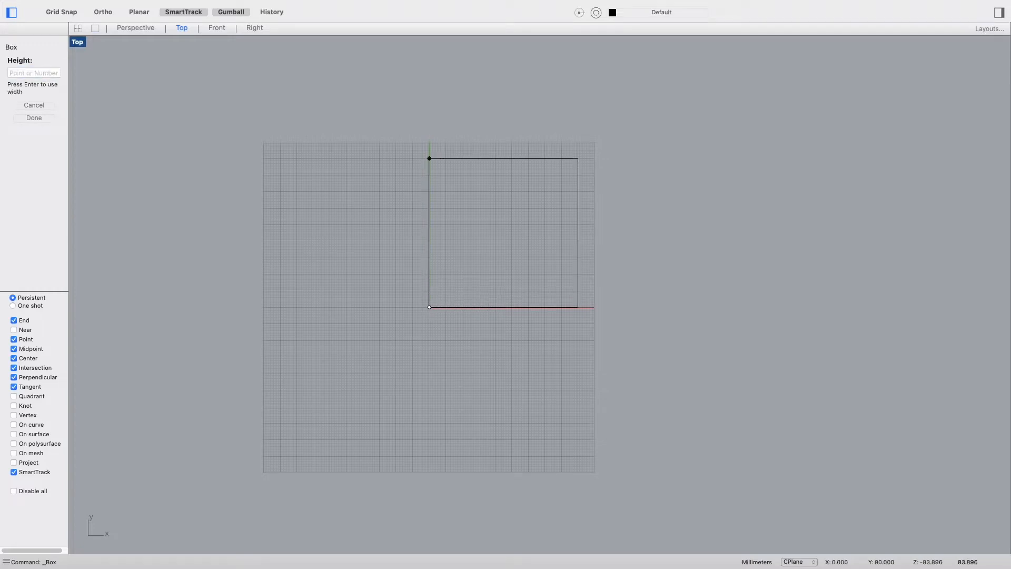
{"action": "mouse_move", "coordinate": [139, 44]}
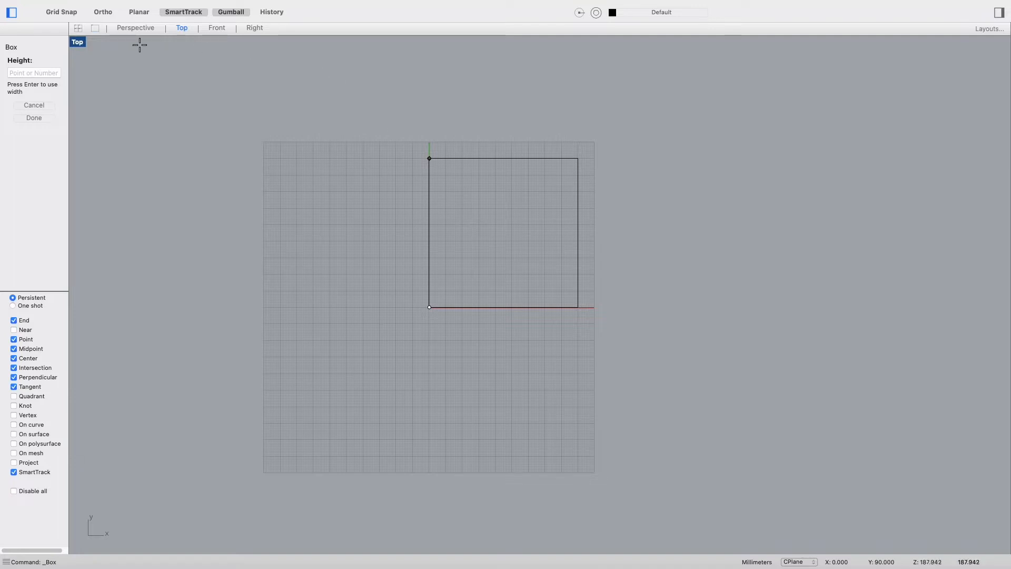
{"action": "left_click", "coordinate": [134, 27]}
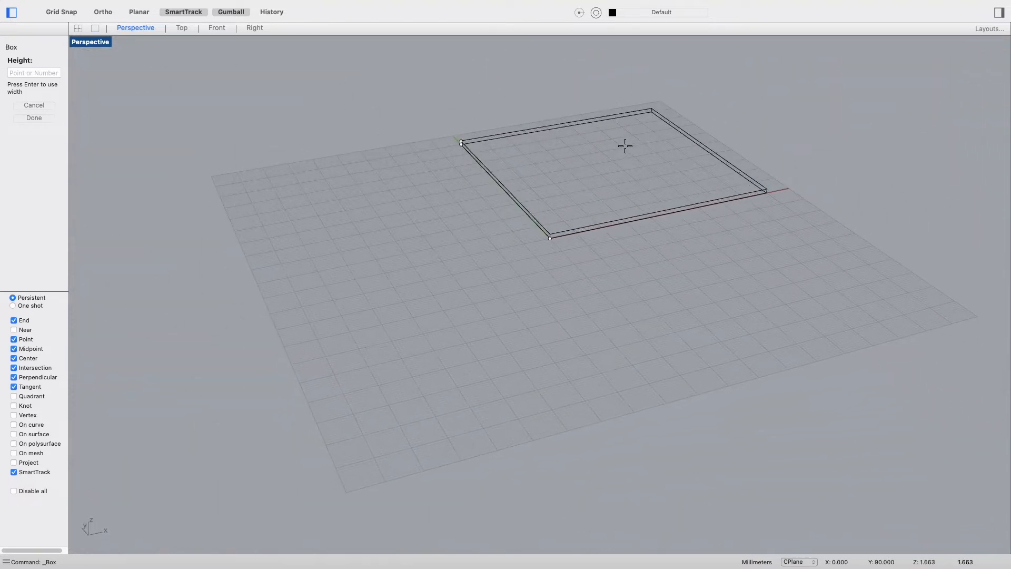
{"action": "type", "text": "0.6"}
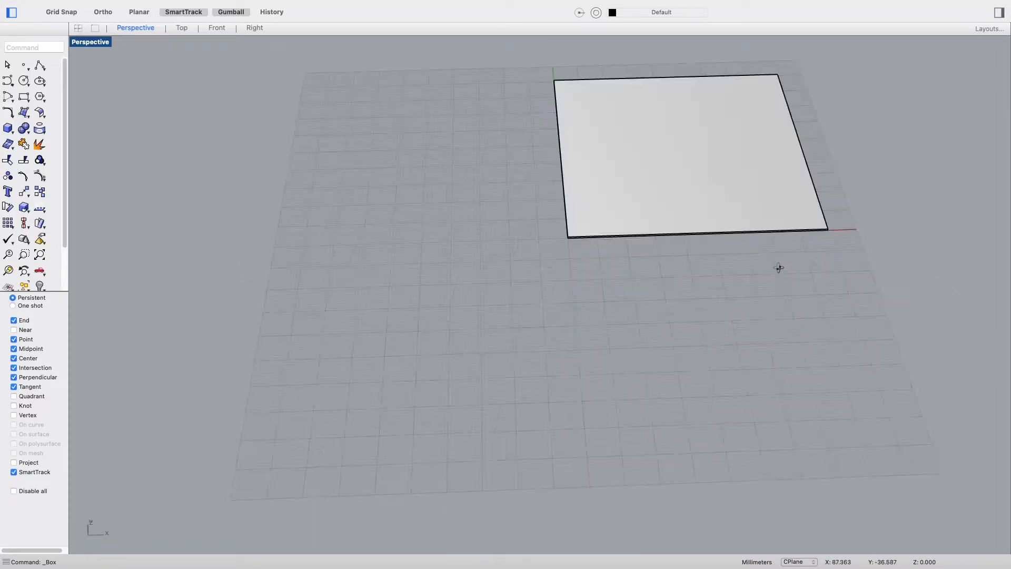
Replace the TextObject label with T2-G5% at 5 mm height.
{"action": "left_click_drag", "start_coordinate": [778, 268], "coordinate": [820, 146]}
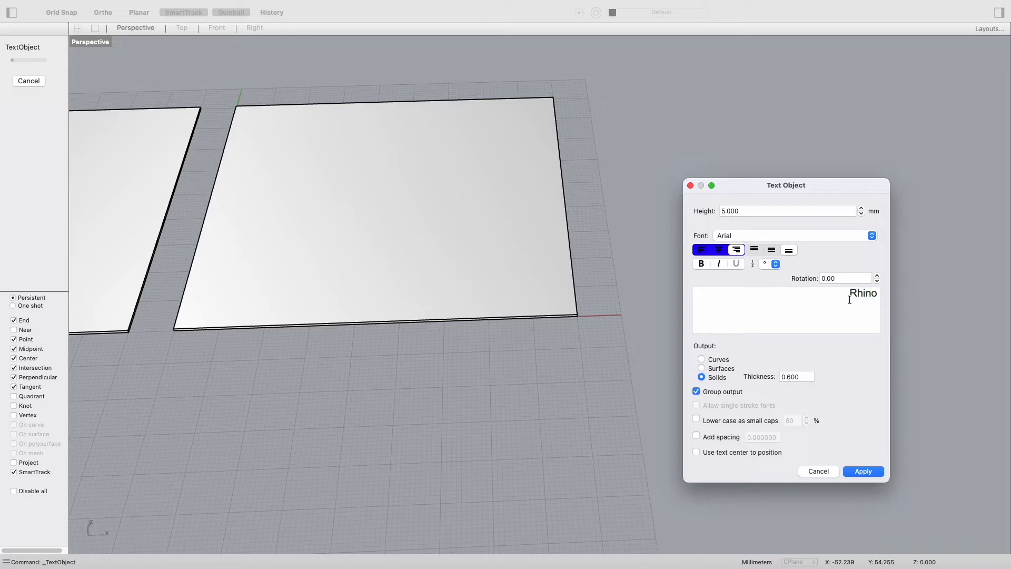
{"action": "double_click", "coordinate": [862, 294]}
{"action": "type", "text": "G"}
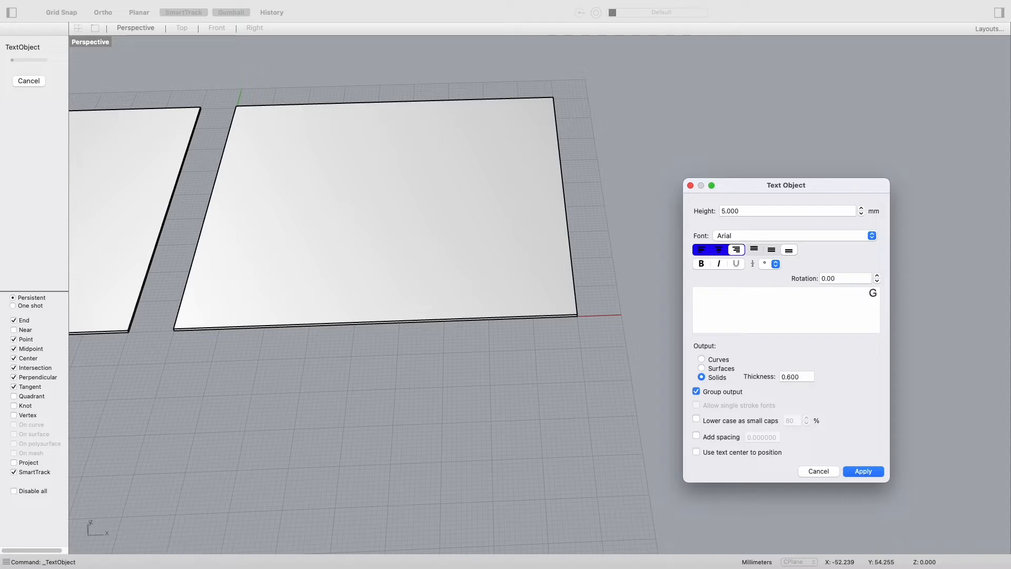
{"action": "type", "text": "T"}
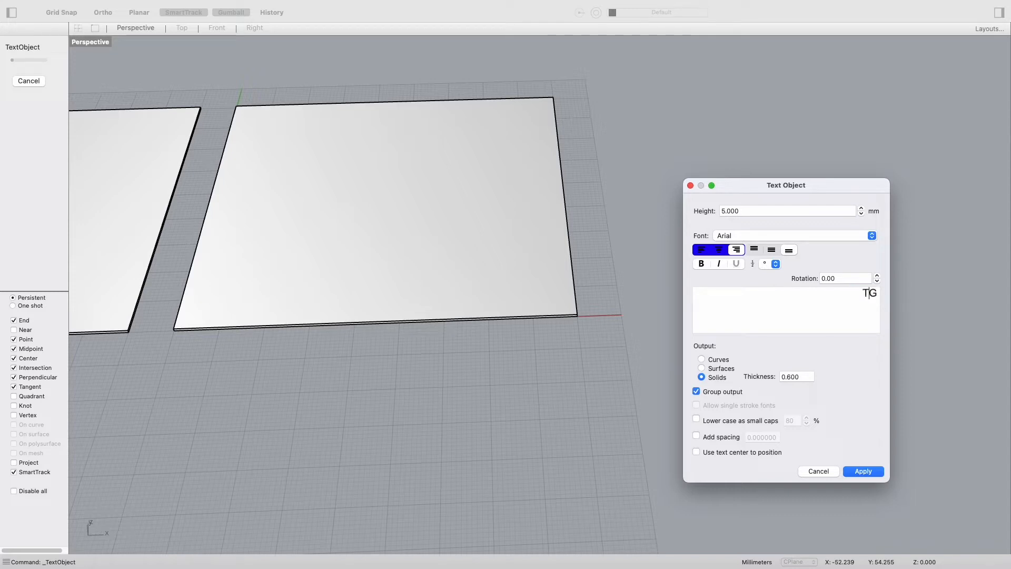
{"action": "type", "text": "2"}
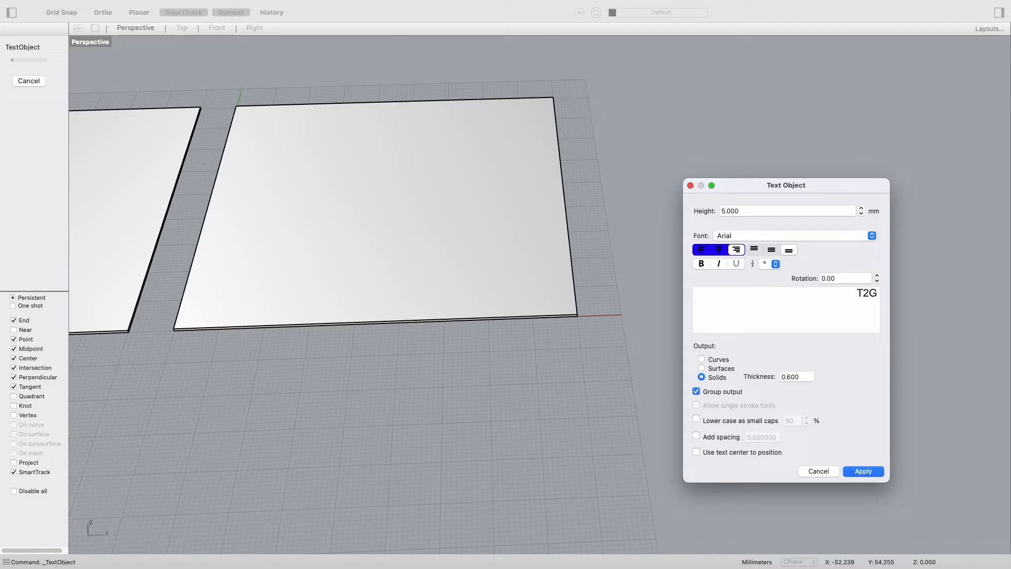
{"action": "type", "text": "-"}
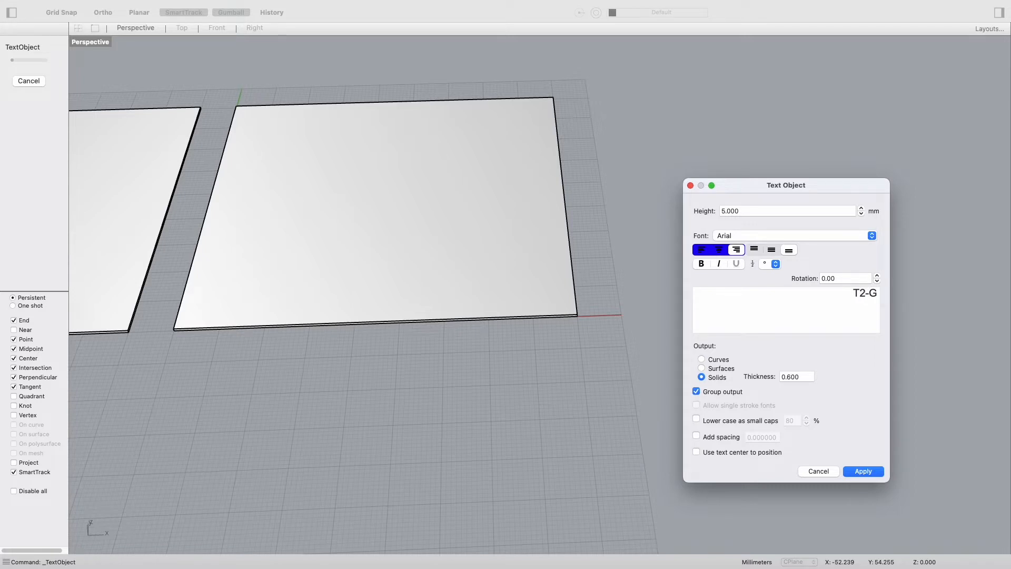
{"action": "left_click", "coordinate": [838, 293]}
{"action": "type", "text": "5%"}
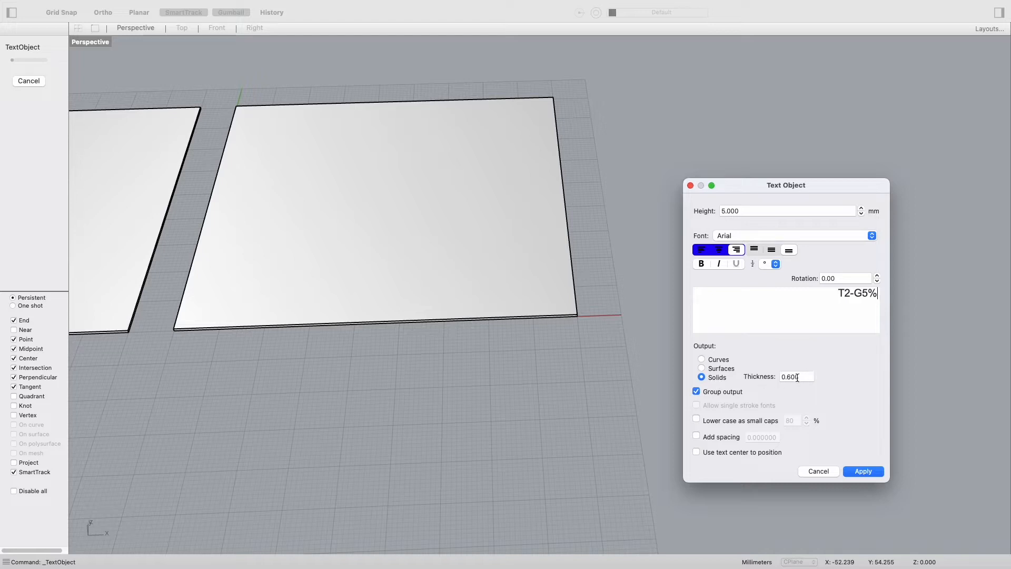
Give the solid text 0.6 mm thickness and place it at the slab's lower-right corner.
{"action": "left_click", "coordinate": [796, 377]}
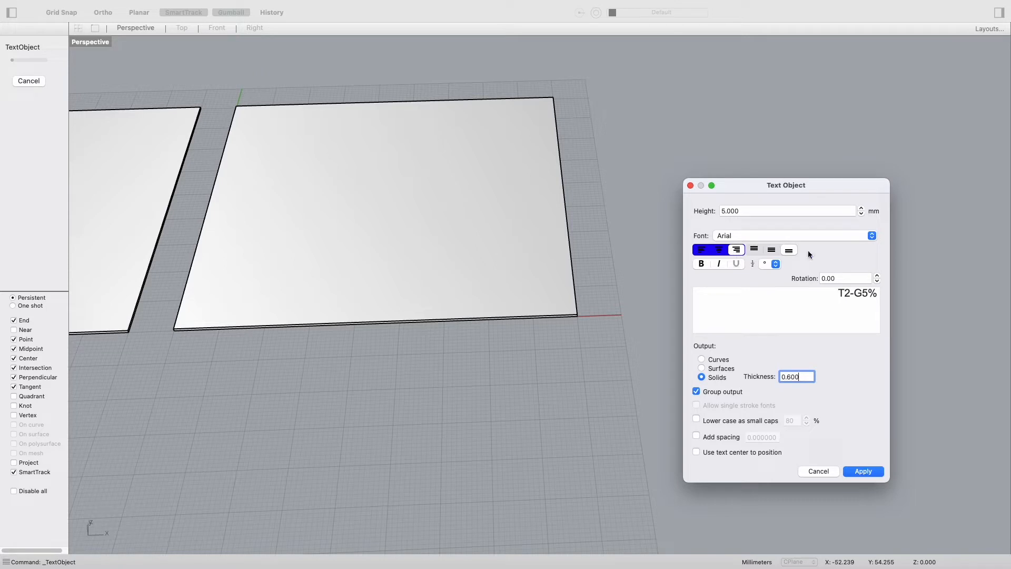
{"action": "mouse_move", "coordinate": [546, 308]}
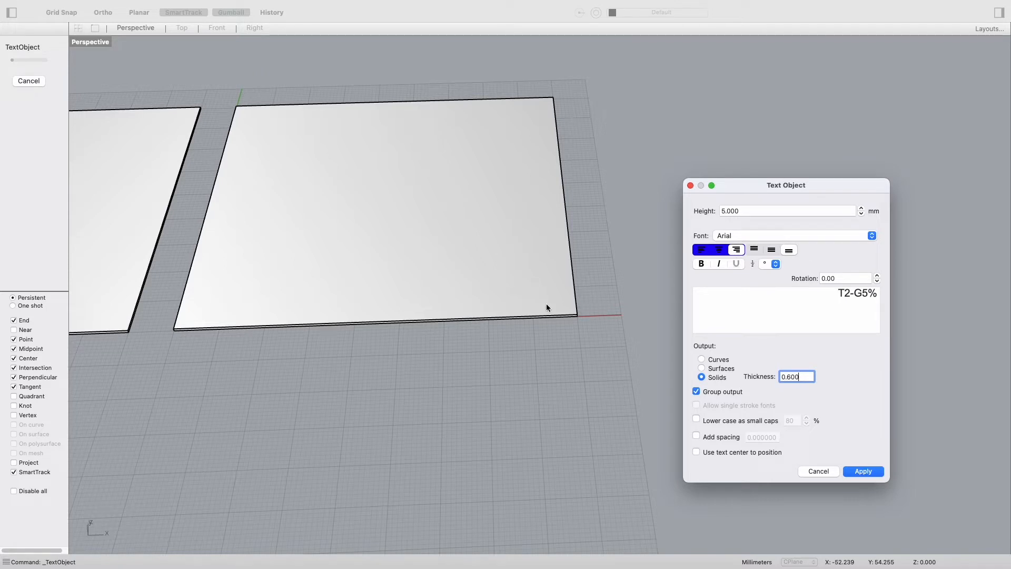
{"action": "left_click", "coordinate": [863, 471]}
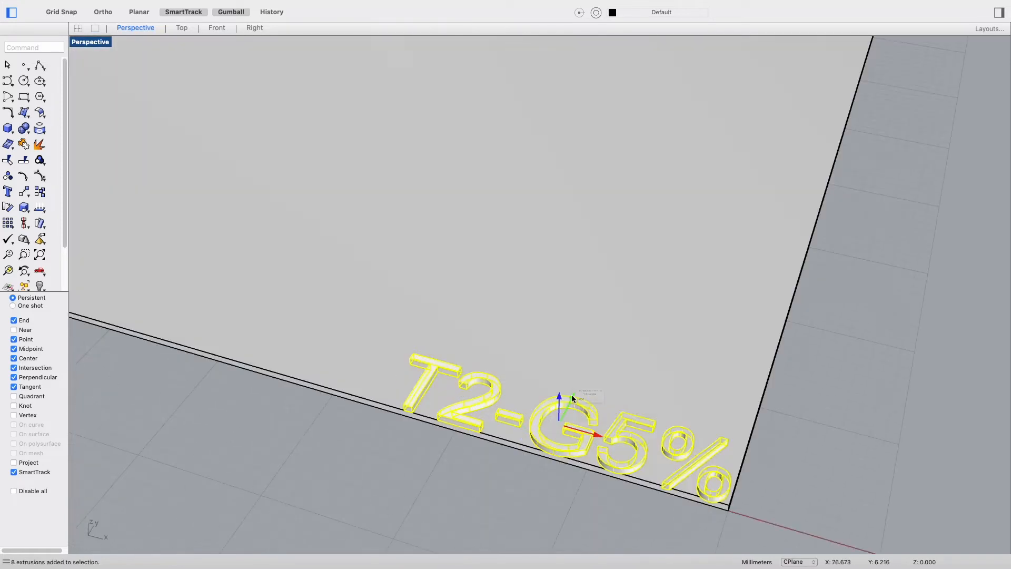
Boolean-difference the T2-G5% label into the swatch slab.
{"action": "type", "text": "0.5"}
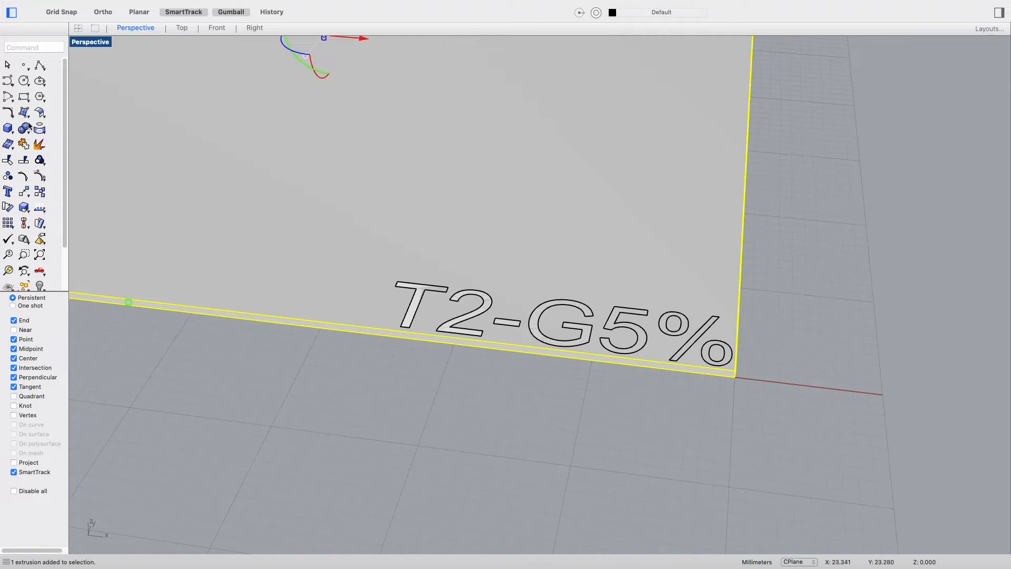
{"action": "left_click", "coordinate": [24, 127]}
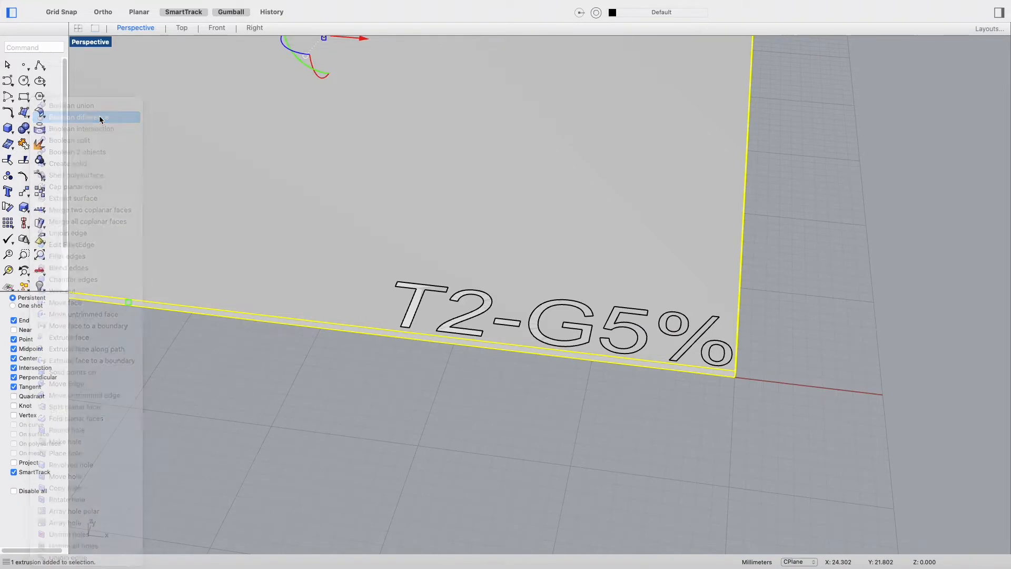
{"action": "left_click", "coordinate": [79, 117]}
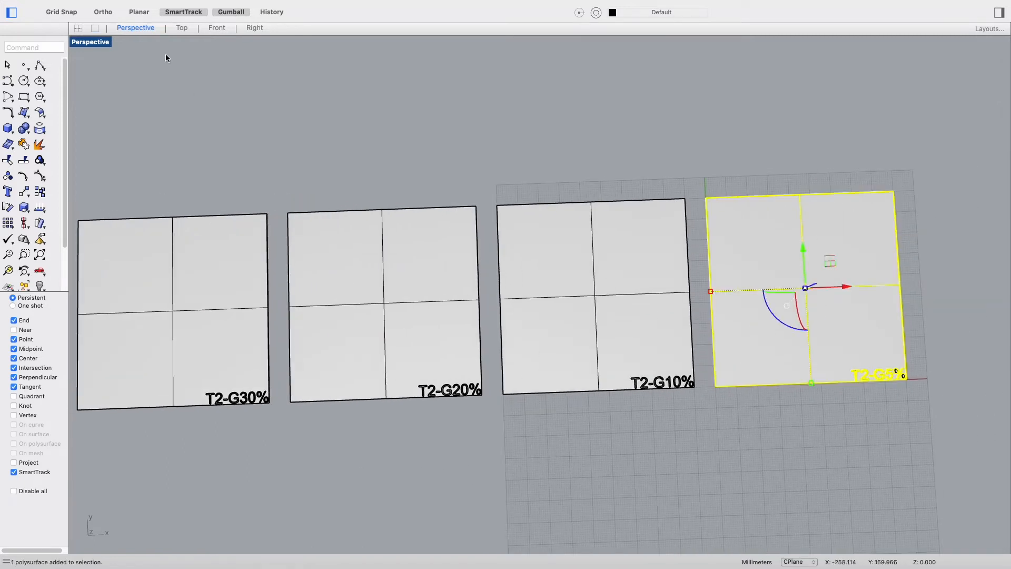
Export the selected swatch as T2G5.stl with 0.01 mm mesh tolerance.
{"action": "left_click", "coordinate": [82, 6]}
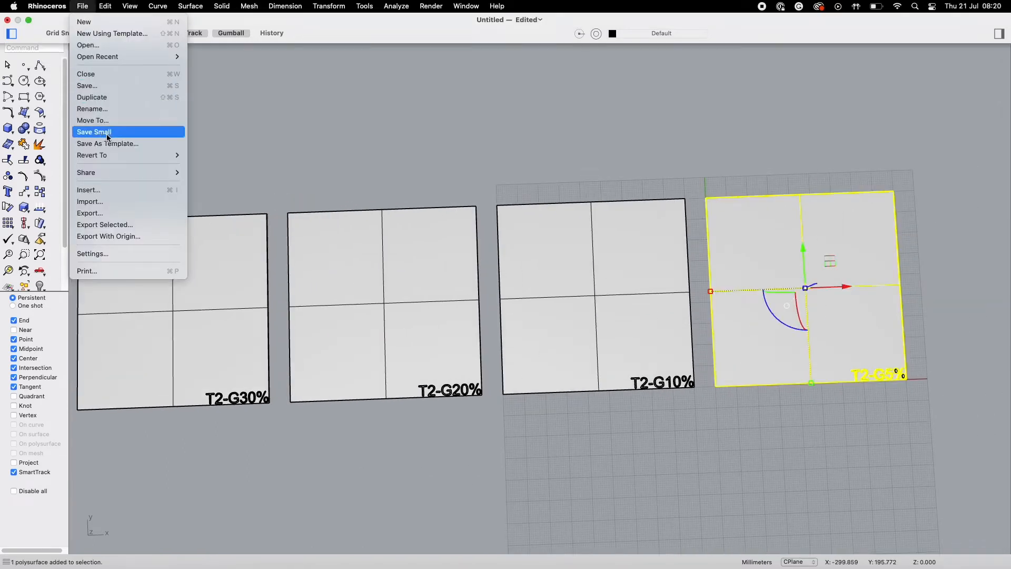
{"action": "mouse_move", "coordinate": [104, 224]}
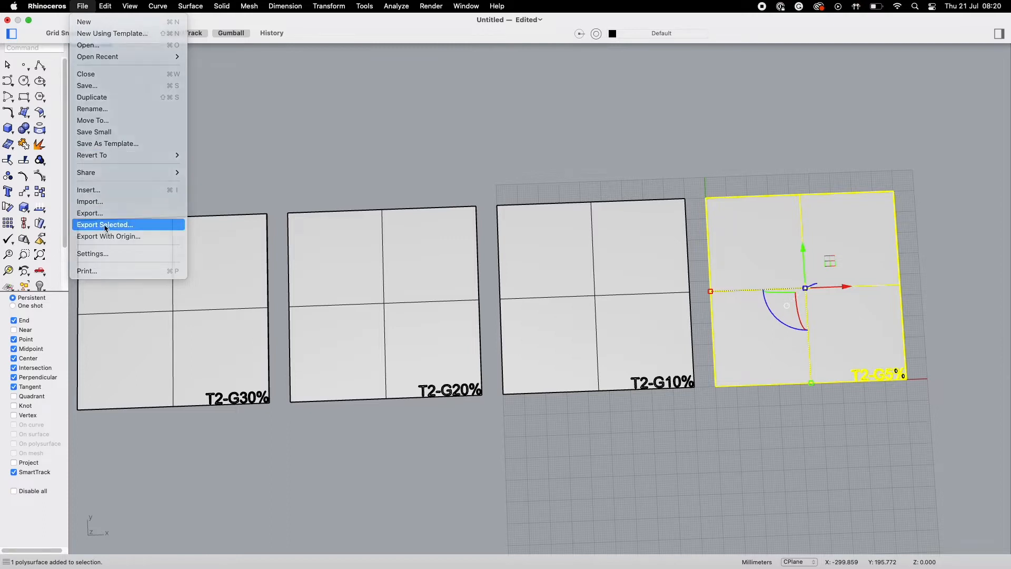
{"action": "left_click", "coordinate": [104, 225]}
{"action": "type", "text": "T2G5.3dm"}
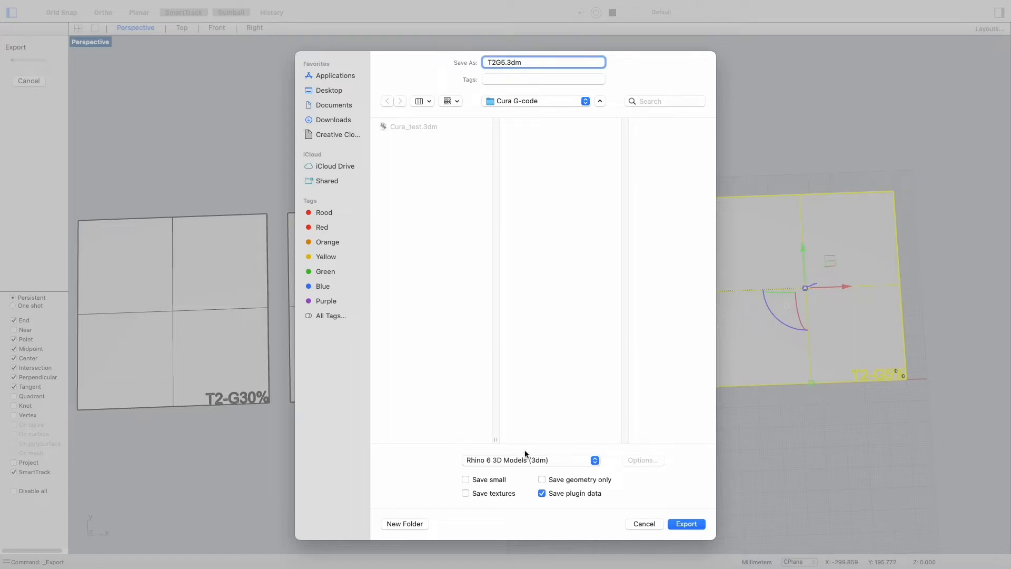
{"action": "left_click", "coordinate": [530, 460]}
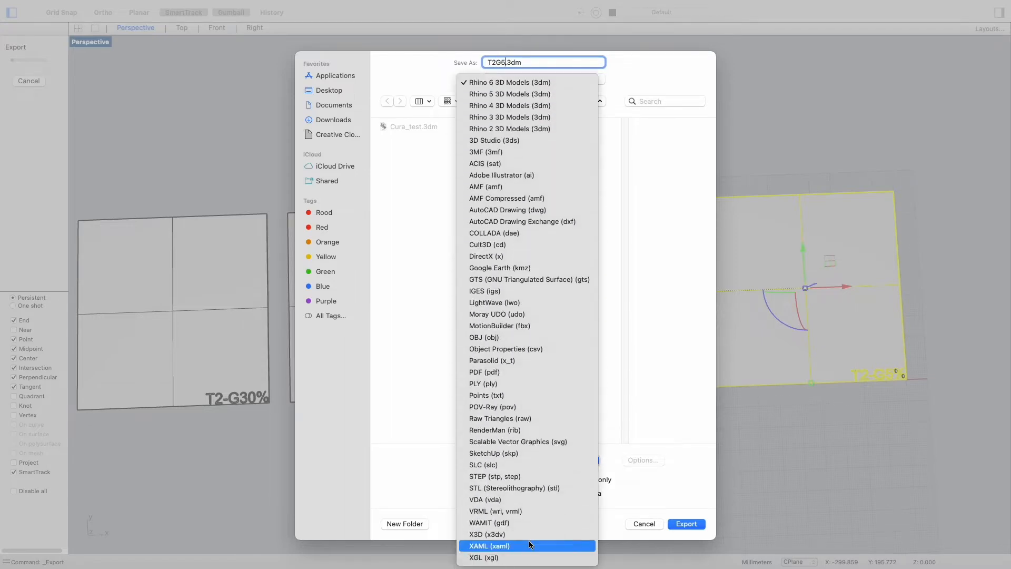
{"action": "left_click", "coordinate": [512, 487]}
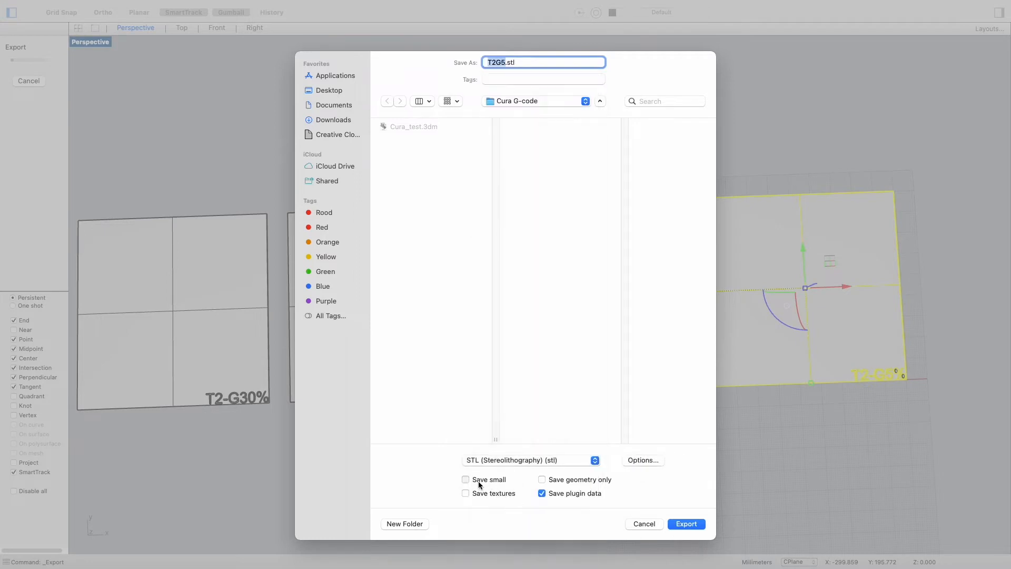
{"action": "left_click", "coordinate": [684, 523]}
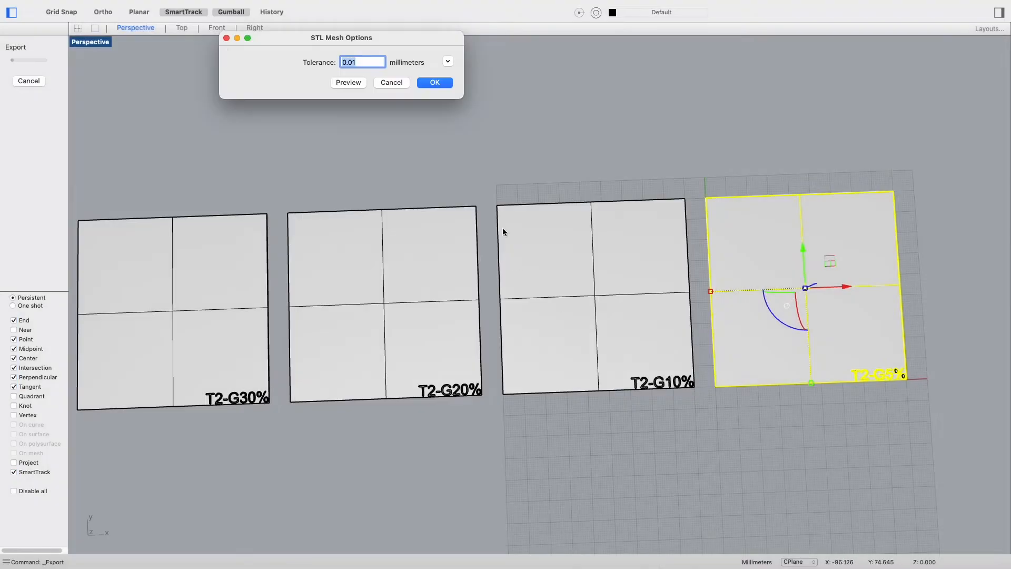
{"action": "left_click", "coordinate": [434, 82]}
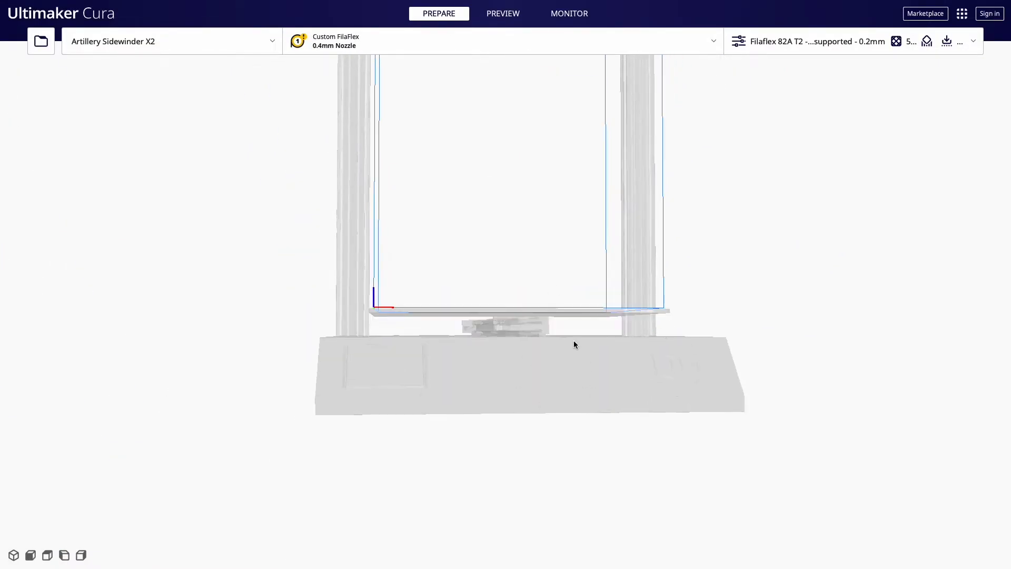
Review the Sidewinder X2 machine settings, including its 298×298×400 mm volume and start G-code.
{"action": "left_click_drag", "start_coordinate": [574, 345], "coordinate": [604, 241]}
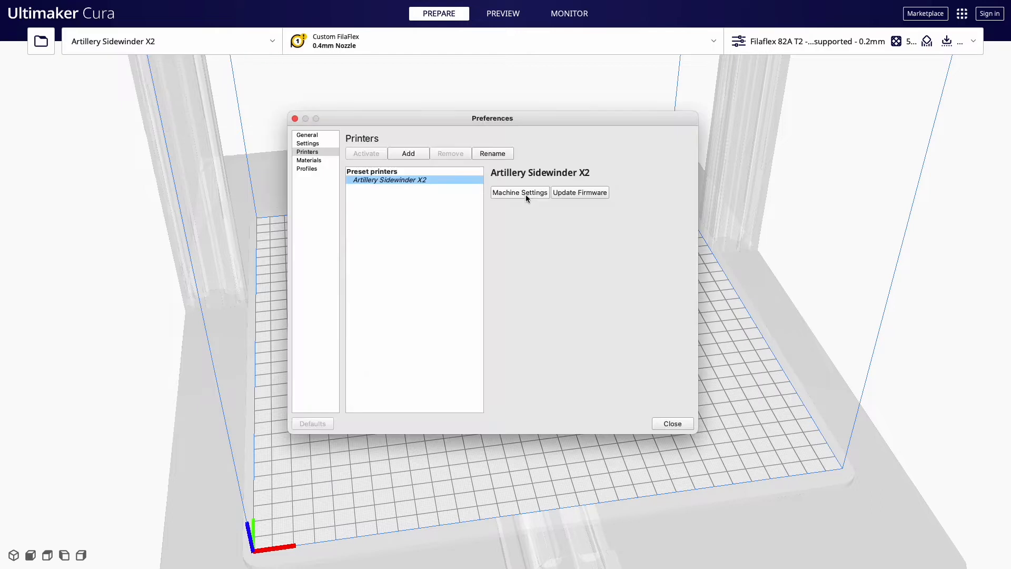
{"action": "left_click", "coordinate": [519, 191]}
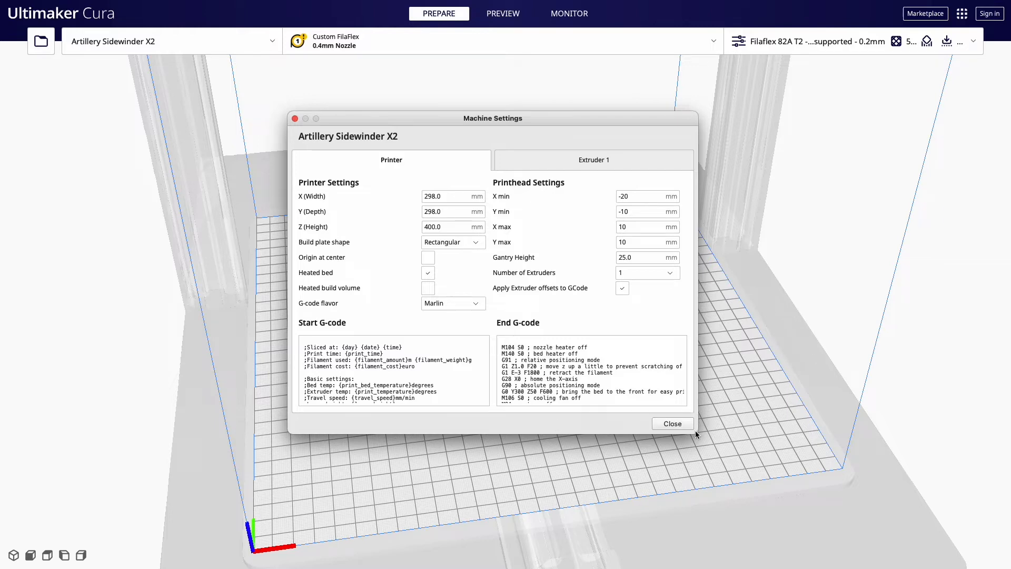
{"action": "left_click", "coordinate": [393, 371]}
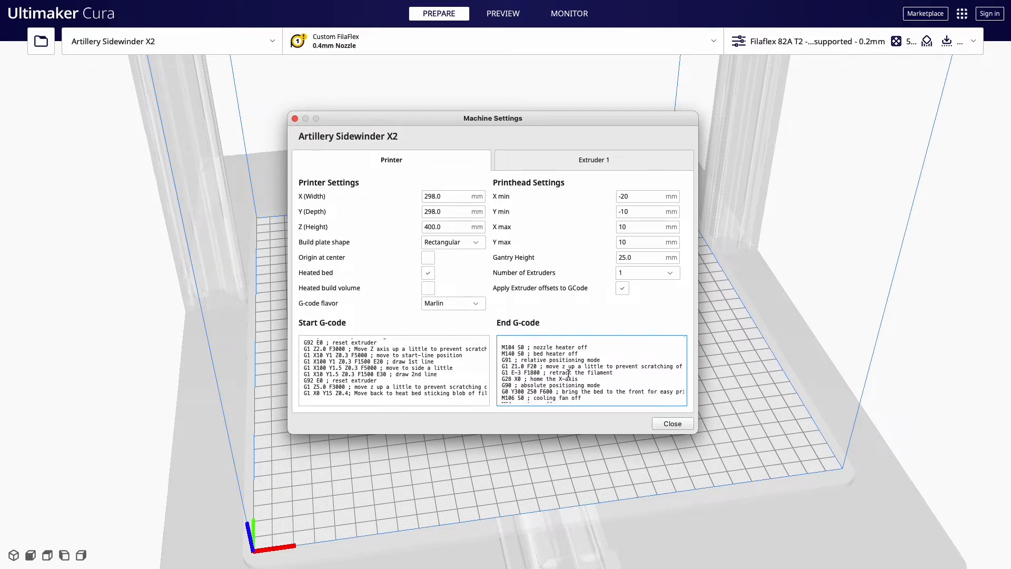
Bring up the FilaFlex material with 0.4 mm nozzle in the material manager.
{"action": "left_click", "coordinate": [671, 423]}
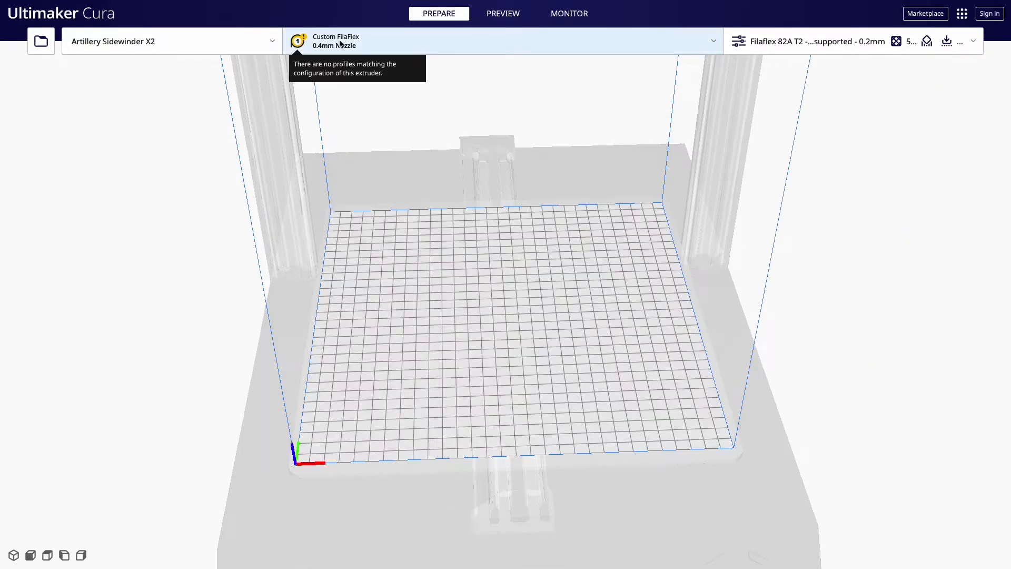
{"action": "left_click", "coordinate": [501, 41]}
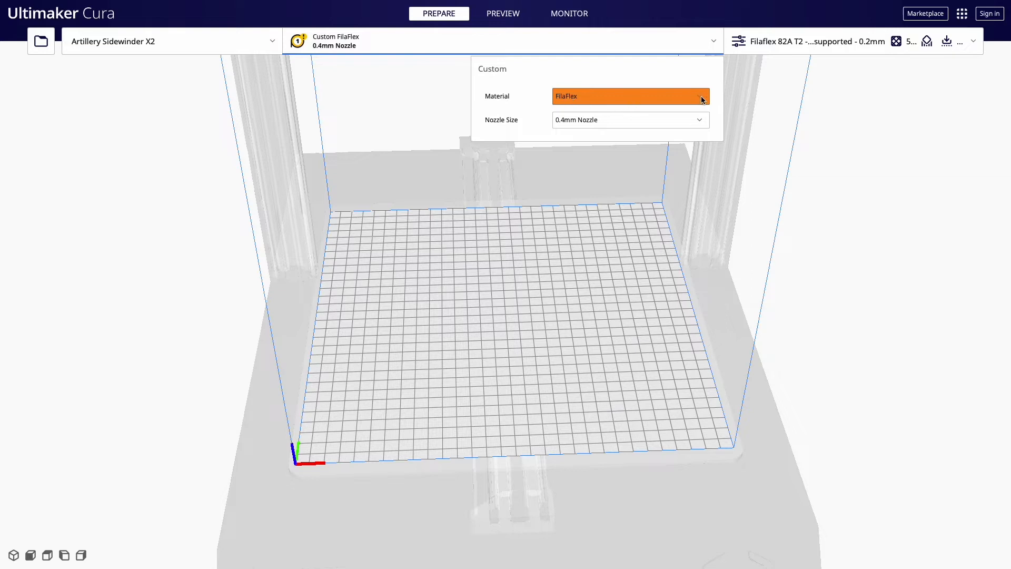
{"action": "left_click", "coordinate": [630, 96]}
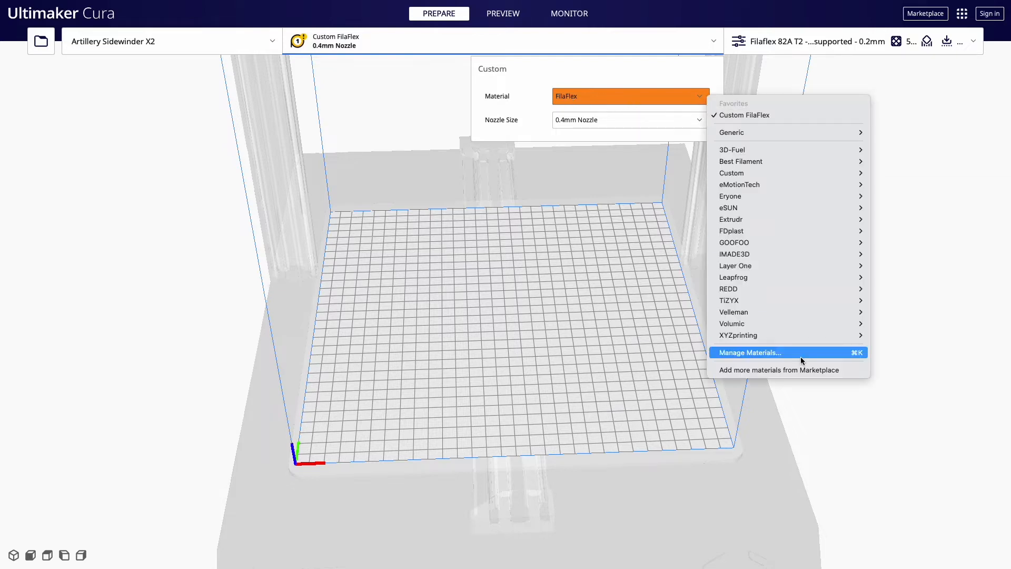
{"action": "left_click", "coordinate": [750, 352]}
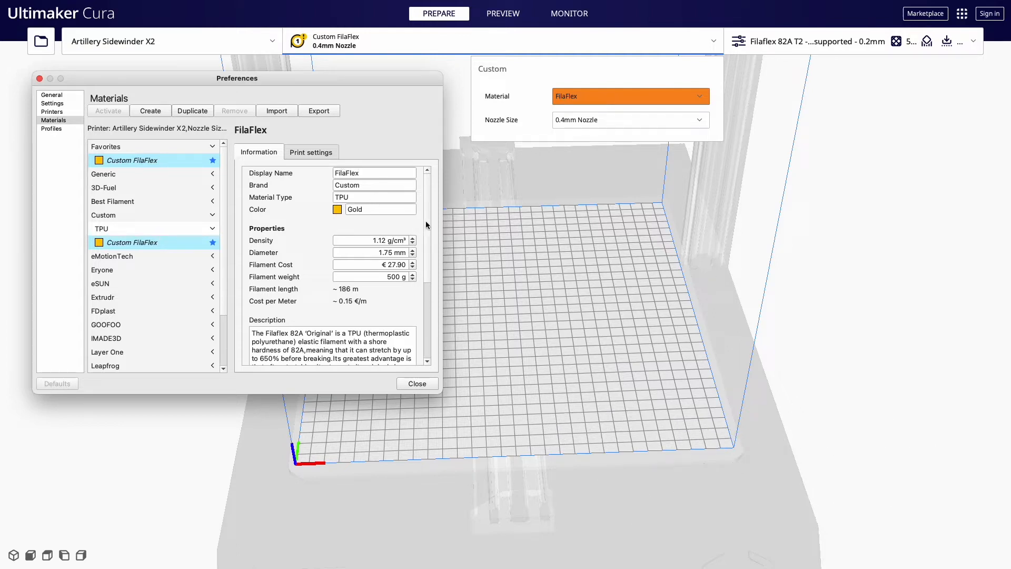
Review the Custom FilaFlex TPU profile details and leave it active.
{"action": "scroll", "scroll_direction": "down", "scroll_amount": 3}
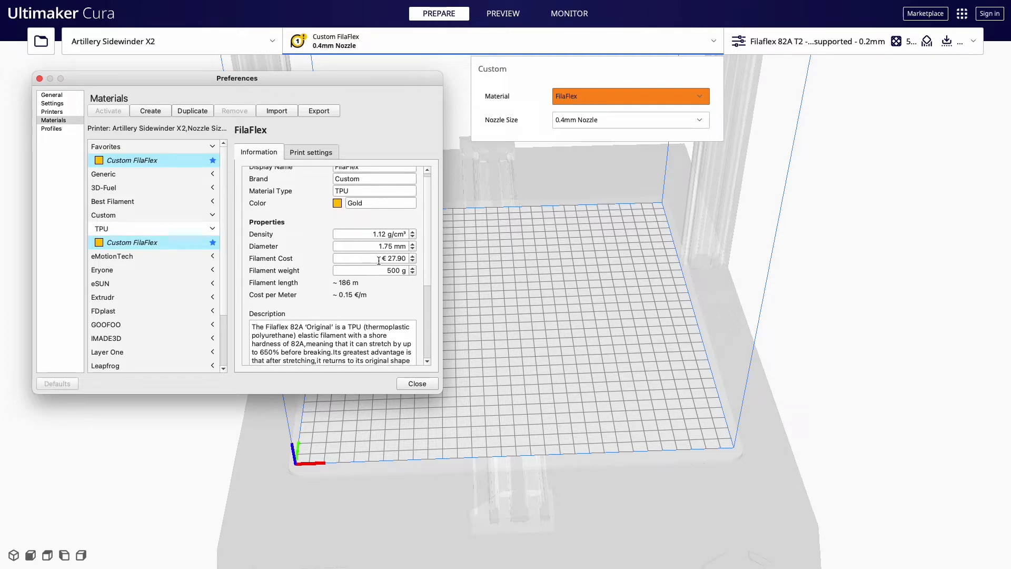
{"action": "scroll", "scroll_direction": "down", "scroll_amount": 3}
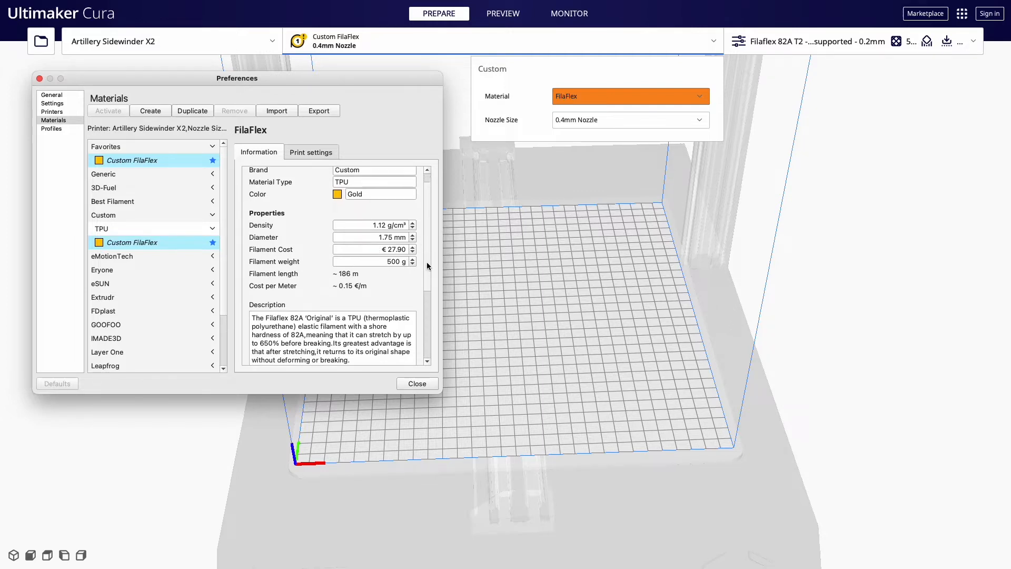
{"action": "scroll", "scroll_direction": "down", "scroll_amount": 3}
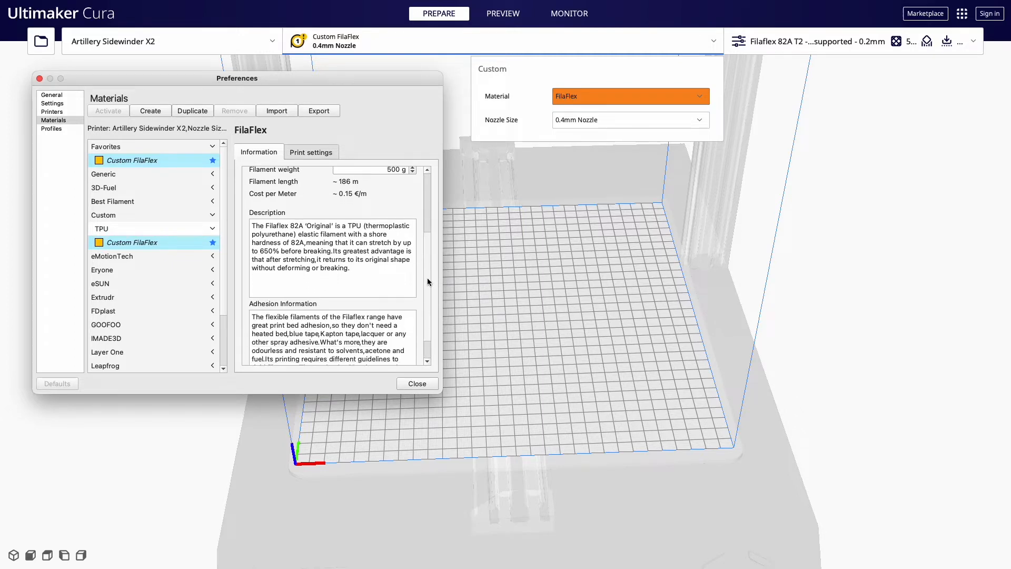
{"action": "scroll", "scroll_direction": "down", "scroll_amount": 3}
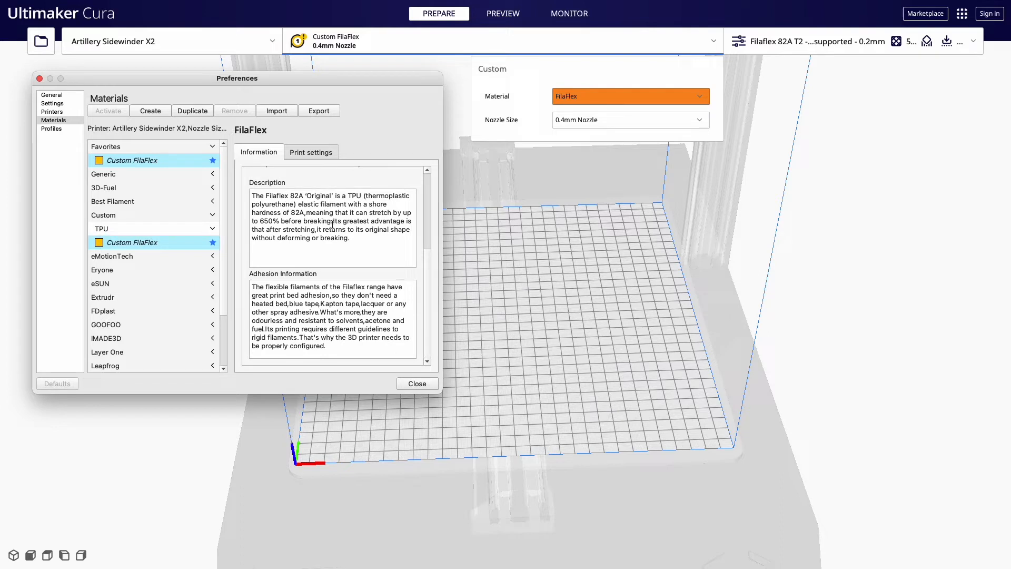
{"action": "left_click", "coordinate": [417, 383]}
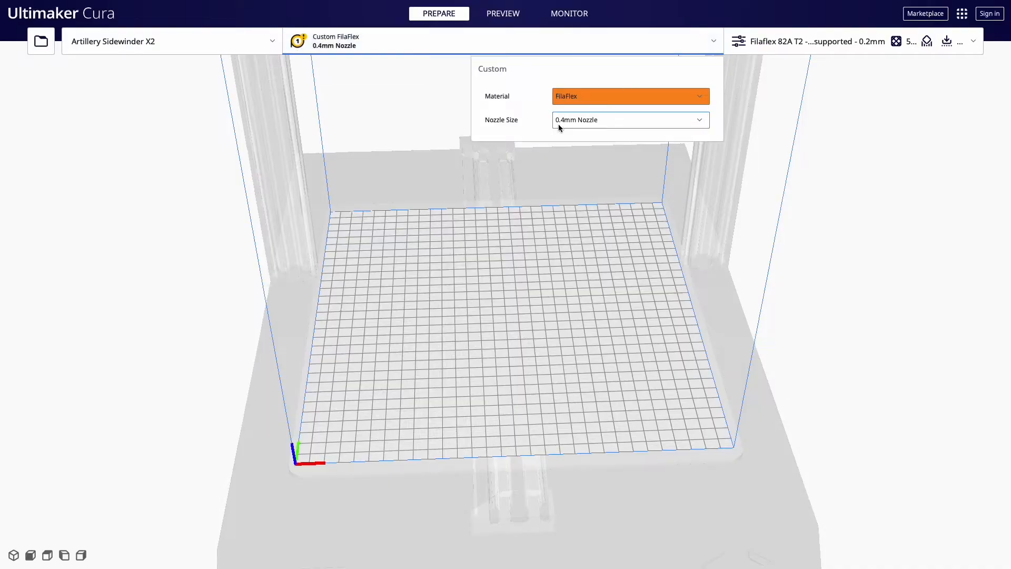
{"action": "mouse_move", "coordinate": [589, 126]}
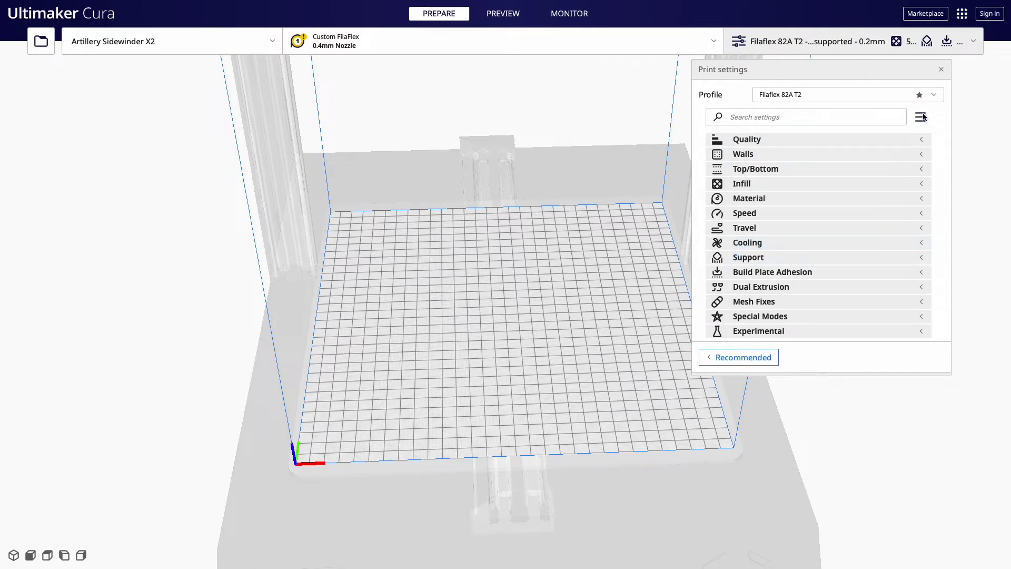
Load T2G5.stl onto the build plate and slice it, estimated at 5 minutes.
{"action": "left_click", "coordinate": [921, 116]}
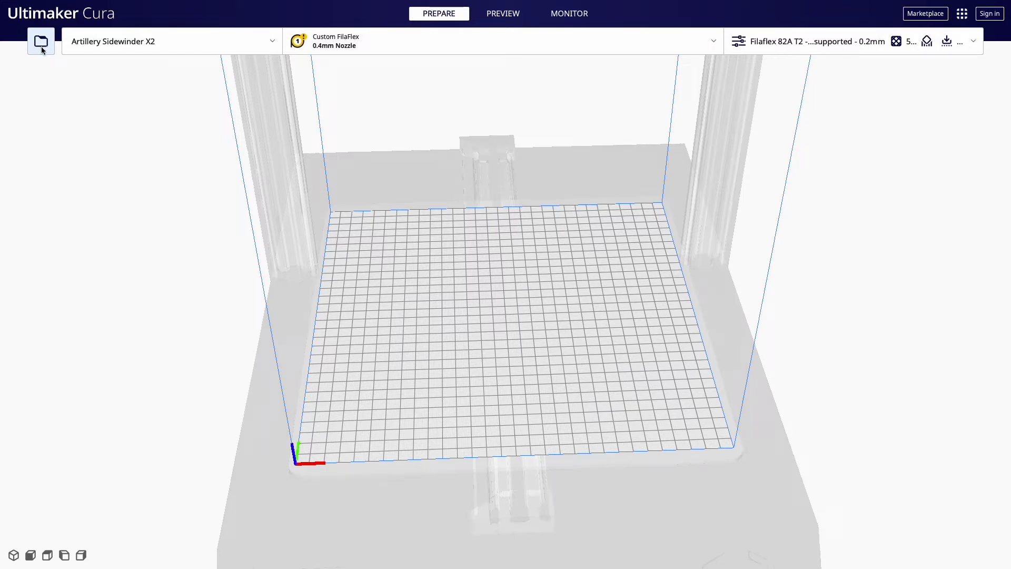
{"action": "left_click", "coordinate": [40, 41]}
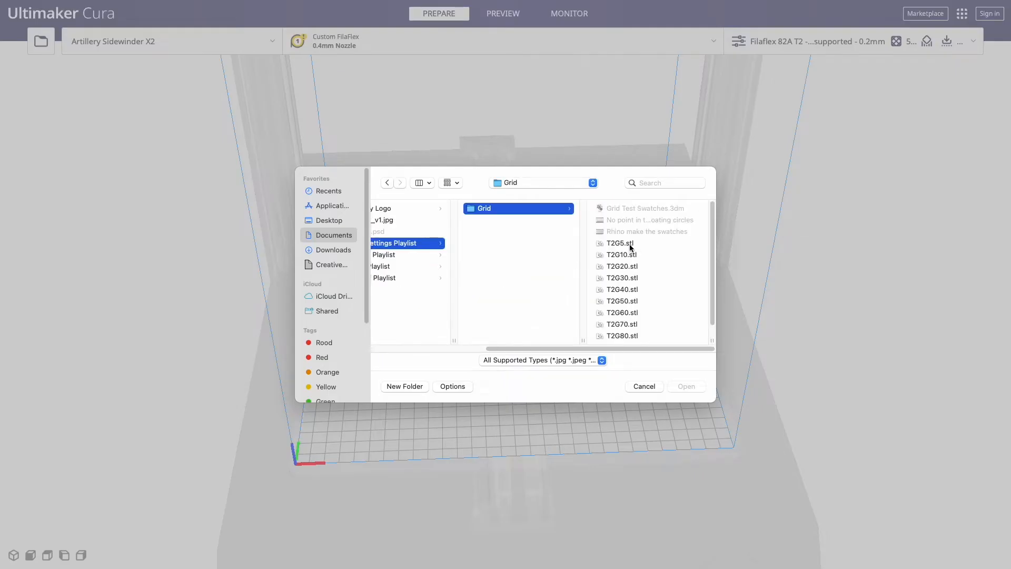
{"action": "left_click", "coordinate": [619, 243]}
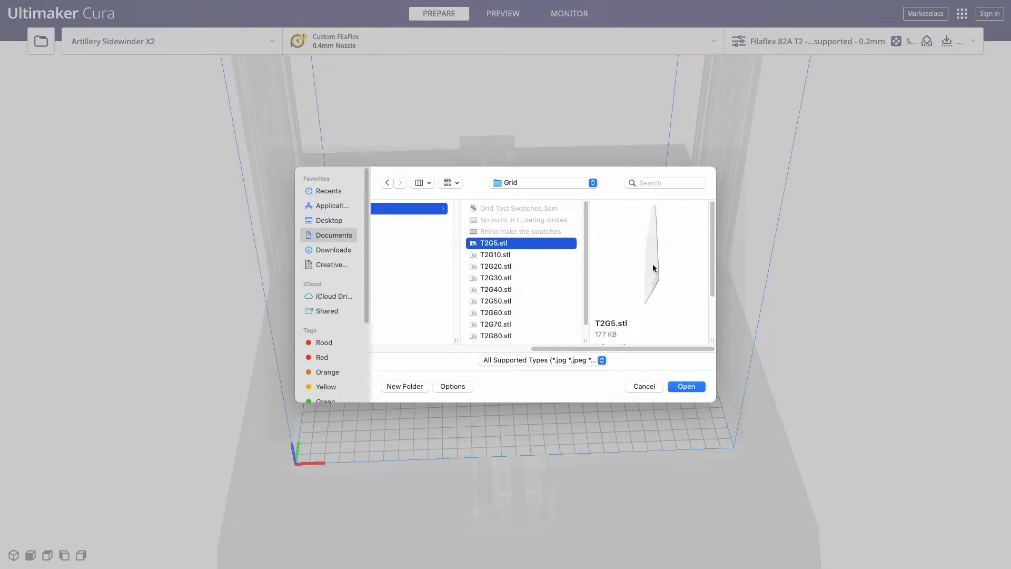
{"action": "left_click", "coordinate": [685, 387]}
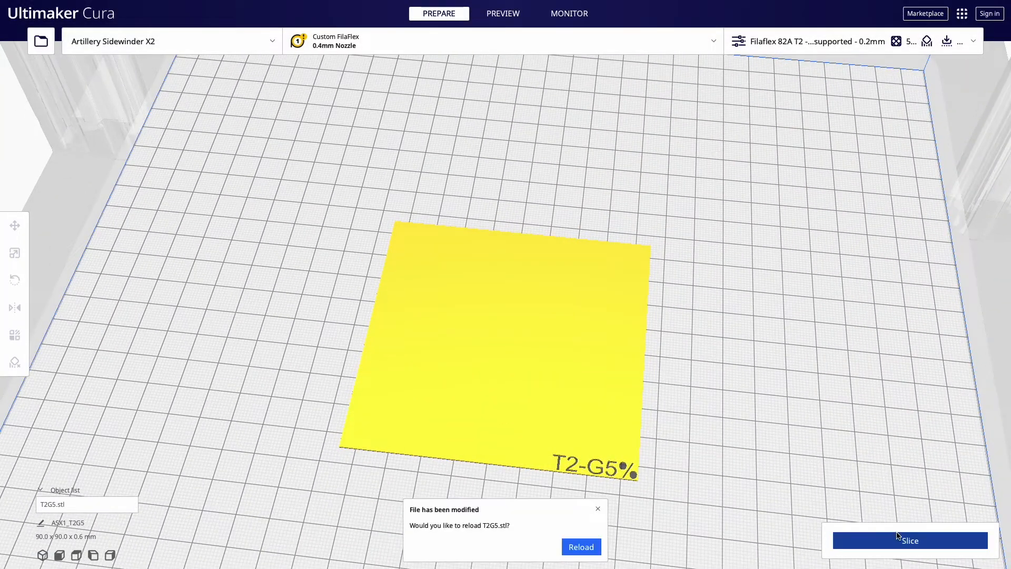
{"action": "left_click", "coordinate": [908, 540]}
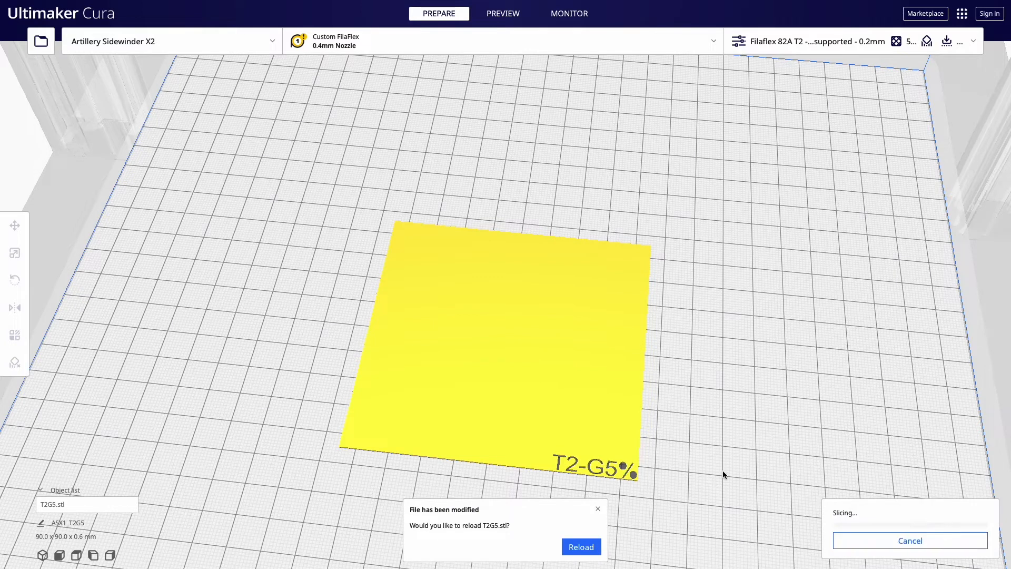
{"action": "left_click", "coordinate": [503, 13]}
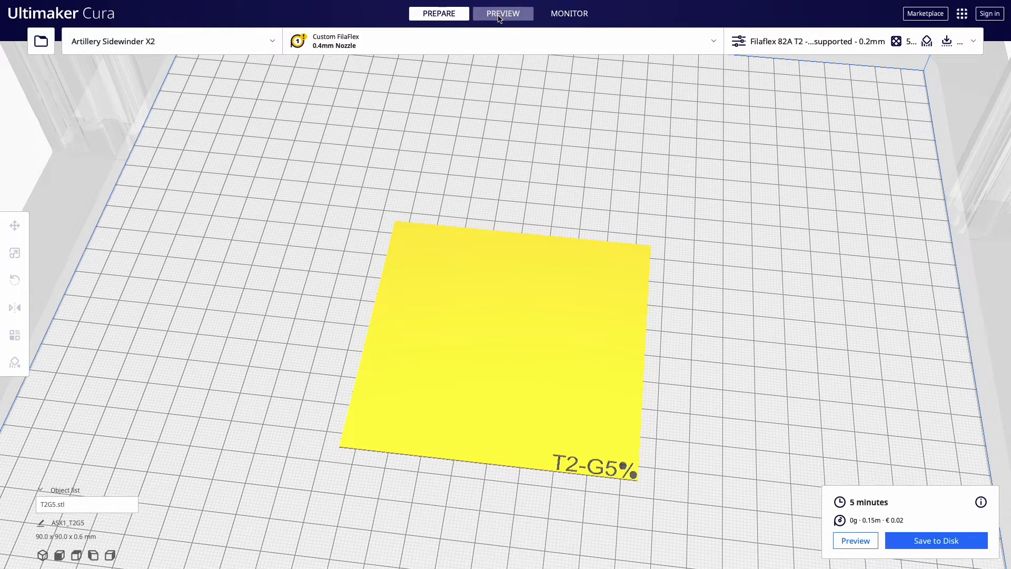
Inspect the sliced swatch's grid infill, shell and travel lines in layer preview.
{"action": "left_click", "coordinate": [502, 13]}
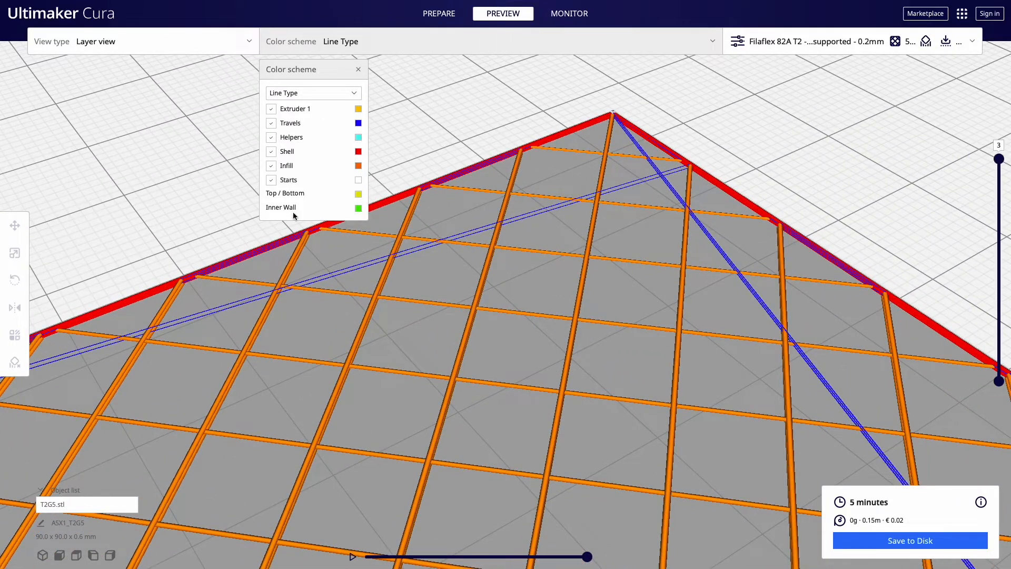
{"action": "mouse_move", "coordinate": [355, 200]}
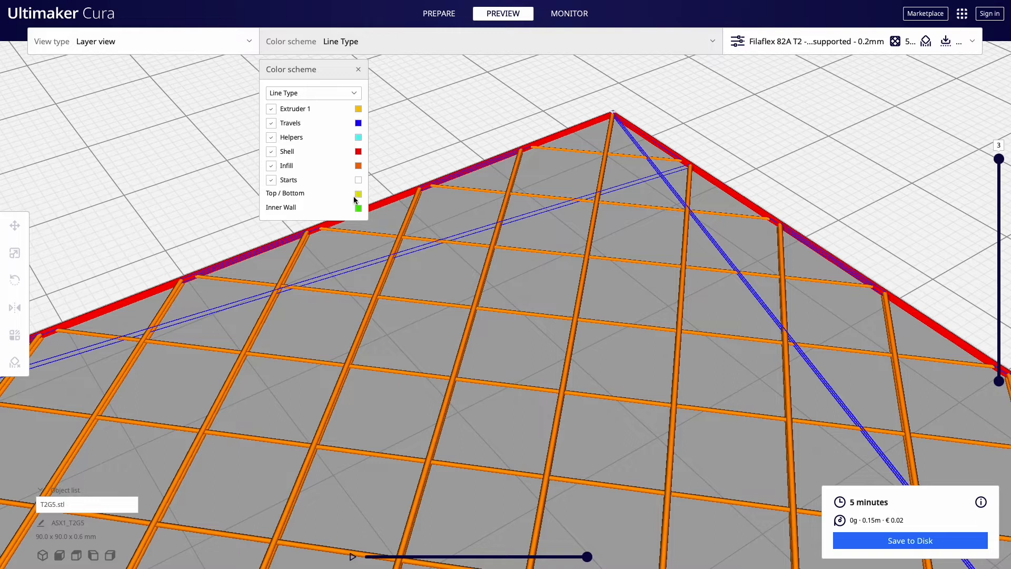
{"action": "left_click_drag", "start_coordinate": [998, 158], "coordinate": [998, 208]}
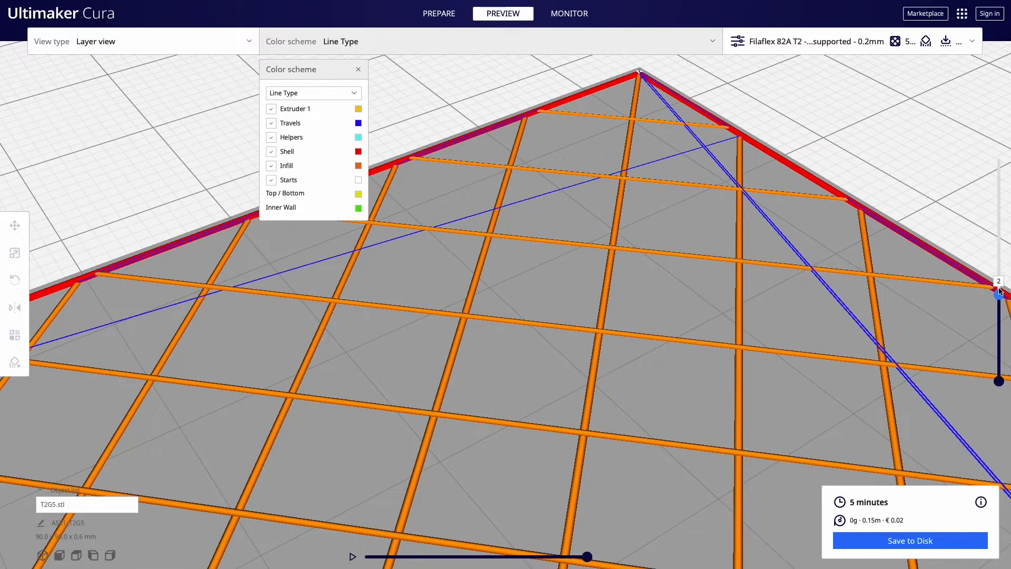
{"action": "left_click_drag", "start_coordinate": [998, 290], "coordinate": [998, 198]}
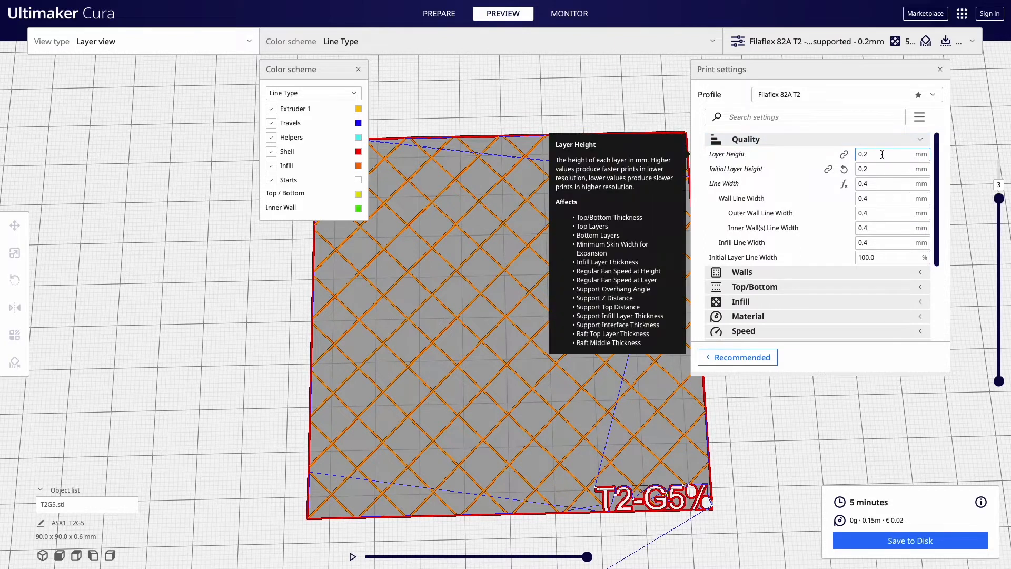
{"action": "mouse_move", "coordinate": [885, 183]}
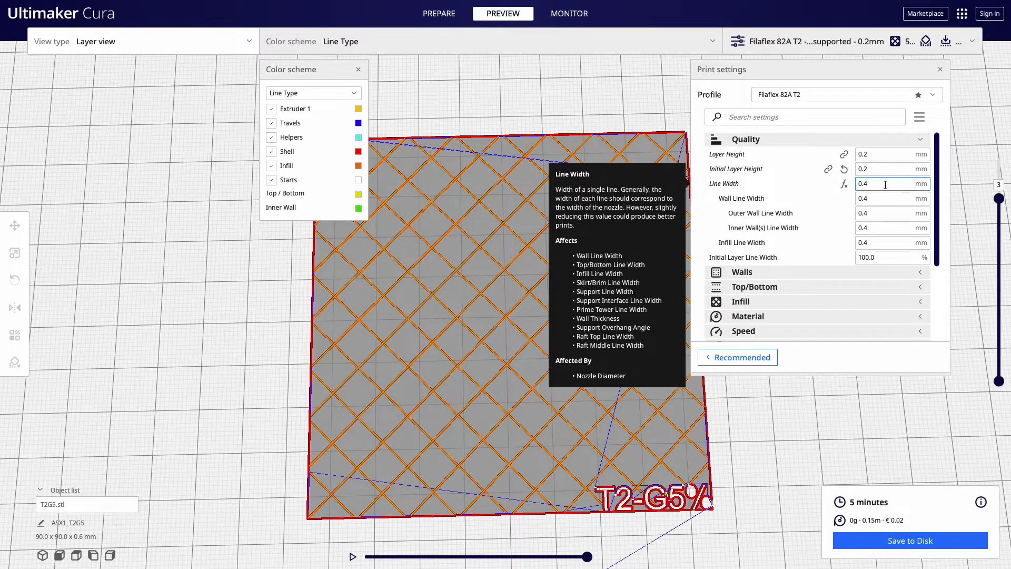
{"action": "mouse_move", "coordinate": [889, 257]}
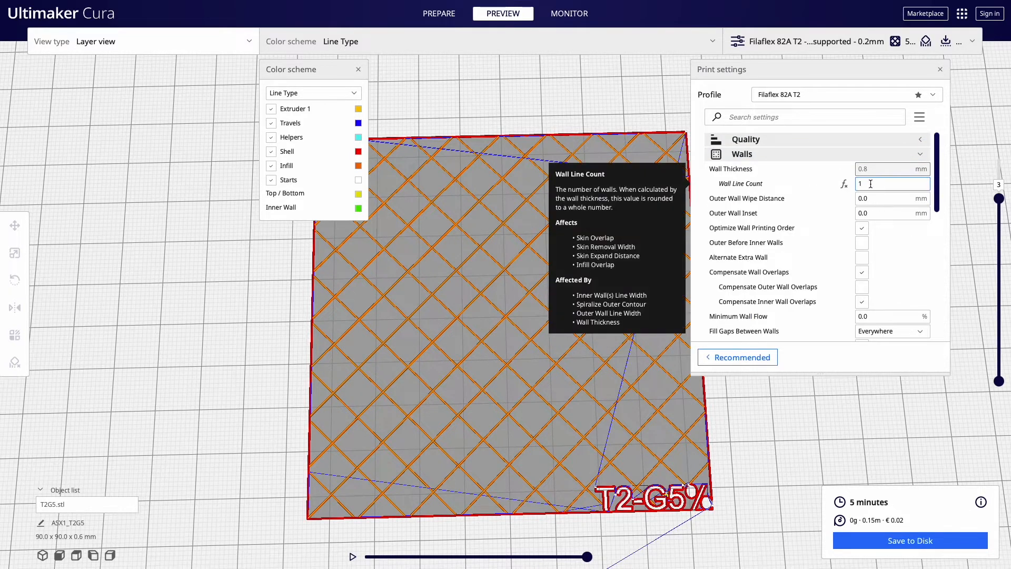
Try a wall line count of 2, re-slice, then restore it to 1.
{"action": "type", "text": "2"}
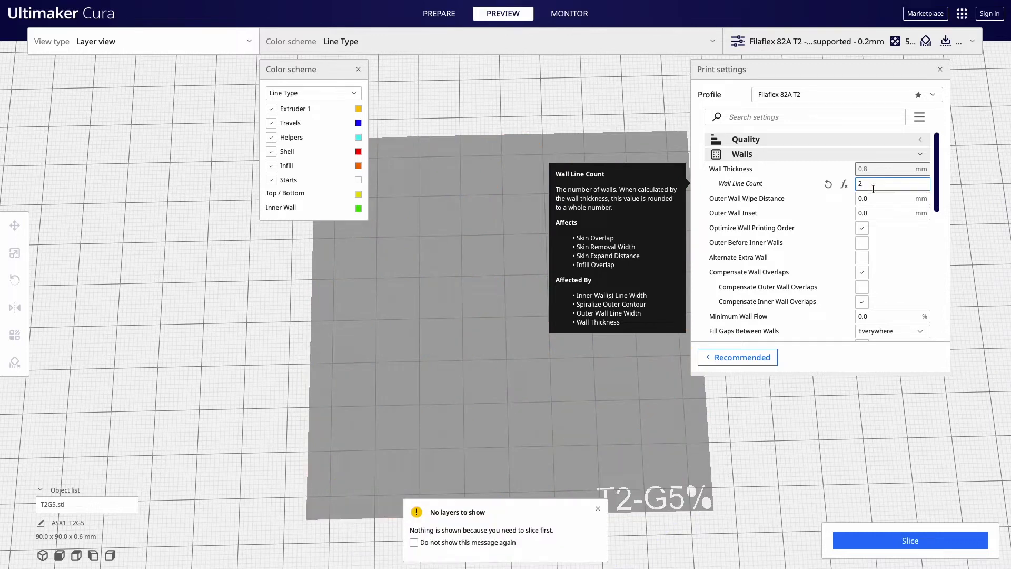
{"action": "mouse_move", "coordinate": [748, 452]}
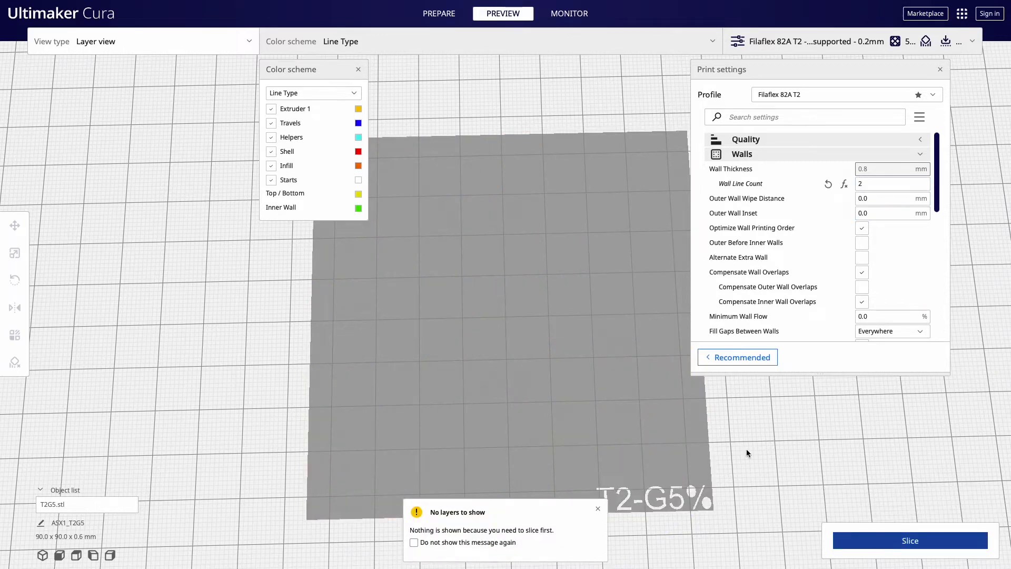
{"action": "left_click", "coordinate": [909, 540]}
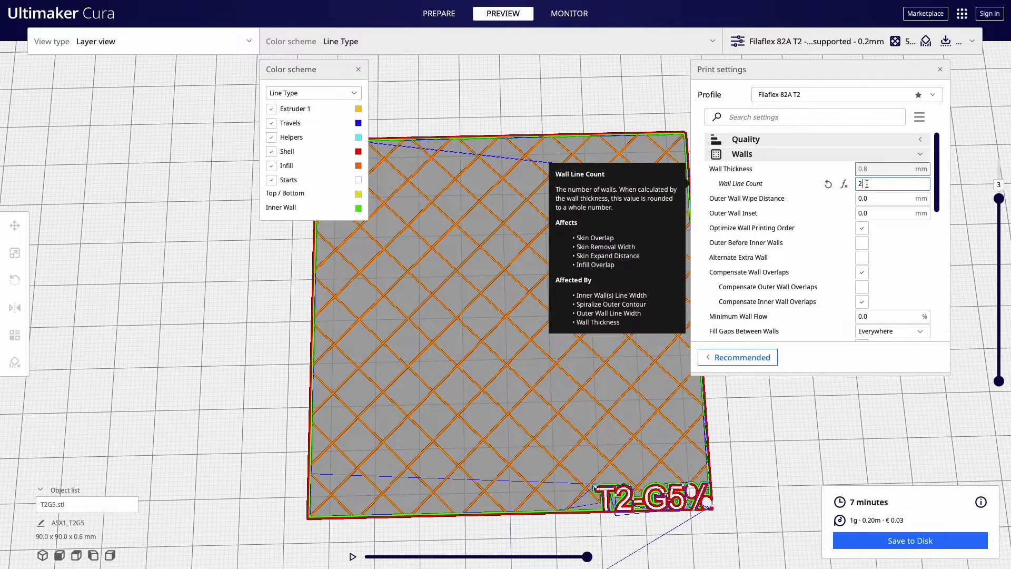
{"action": "type", "text": "1"}
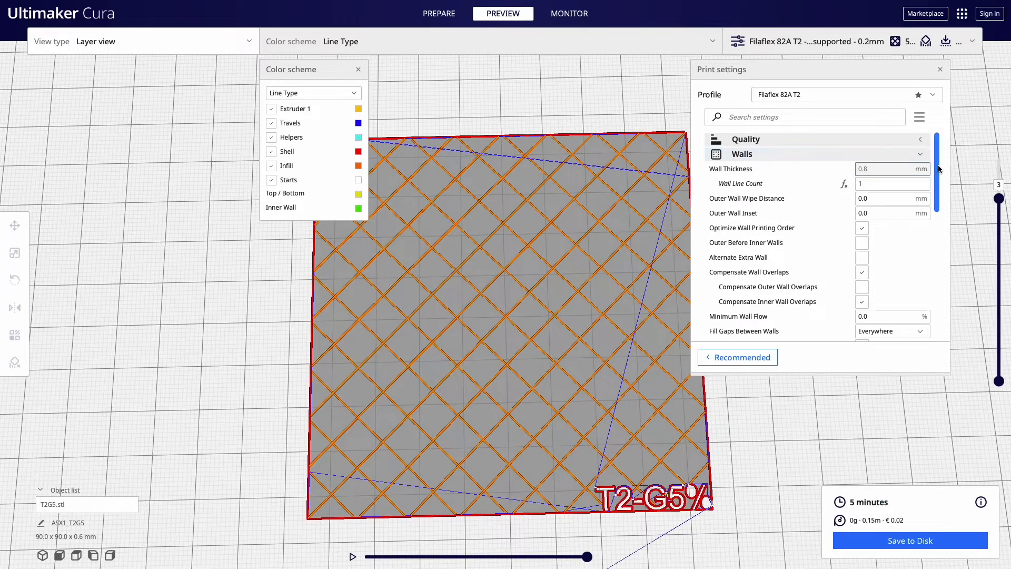
Set the infill to Grid pattern at 5% density with 16 mm line spacing.
{"action": "scroll", "scroll_direction": "down", "scroll_amount": 3}
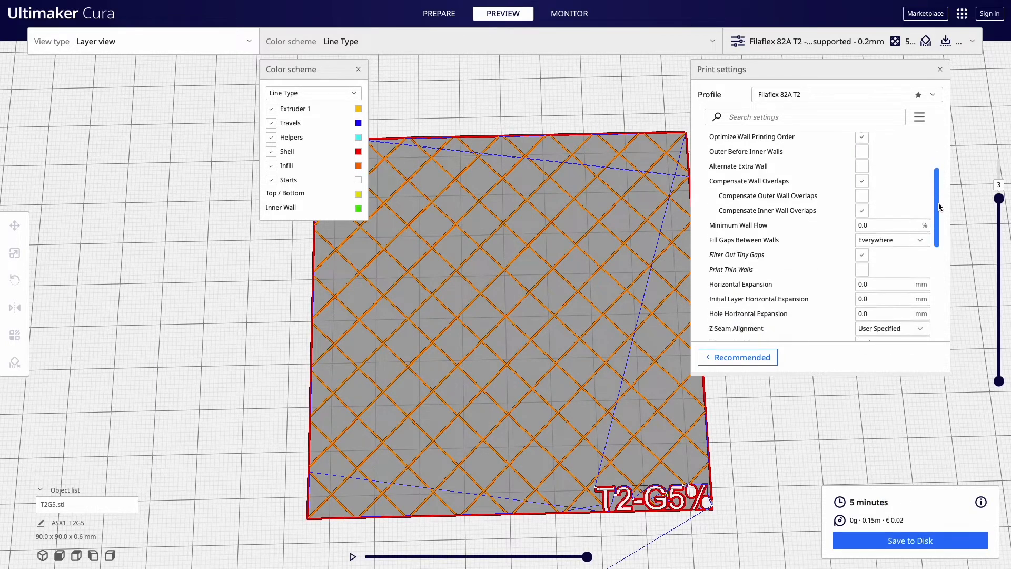
{"action": "scroll", "scroll_direction": "down", "scroll_amount": 3}
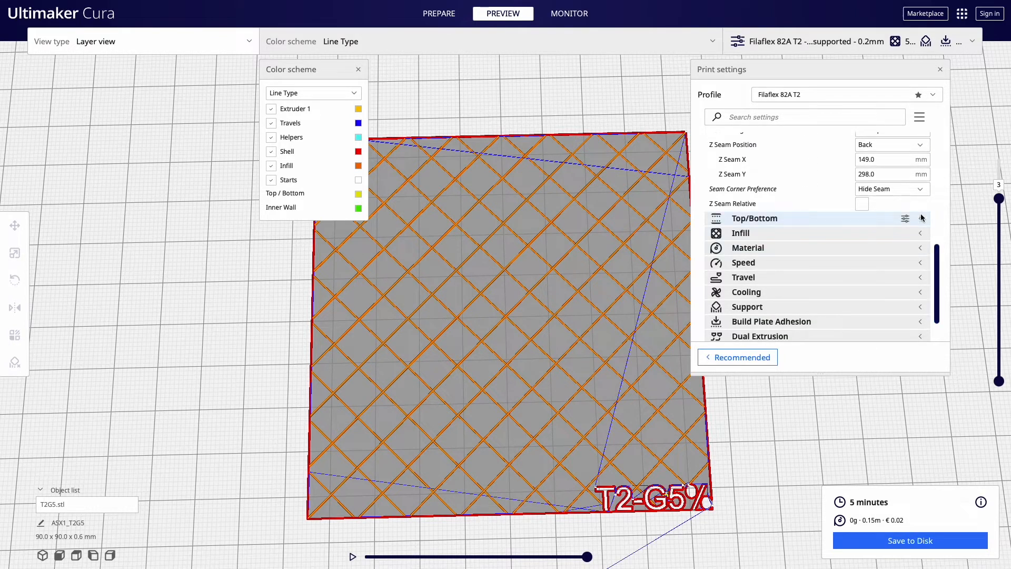
{"action": "left_click", "coordinate": [754, 218]}
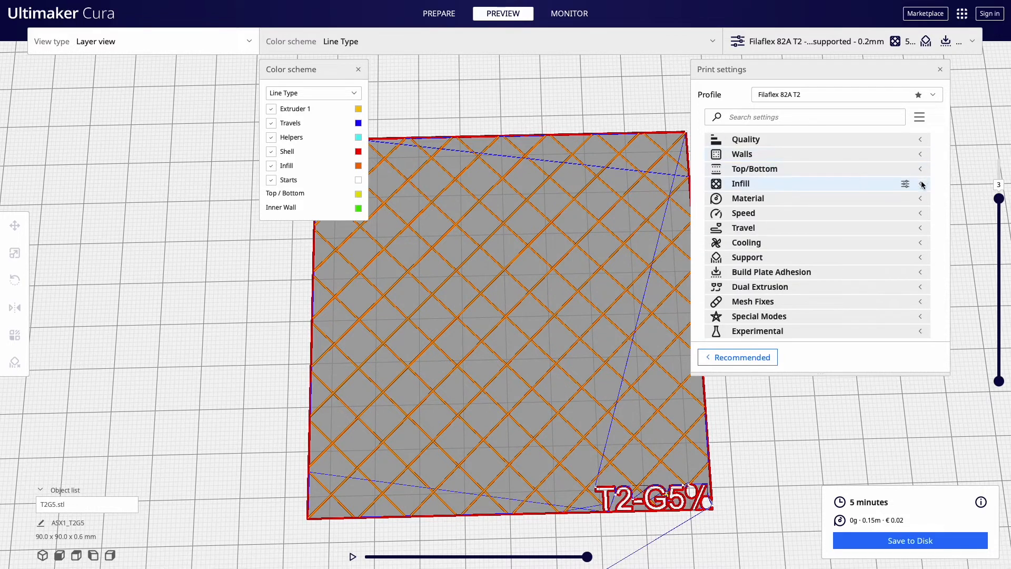
{"action": "left_click", "coordinate": [921, 183]}
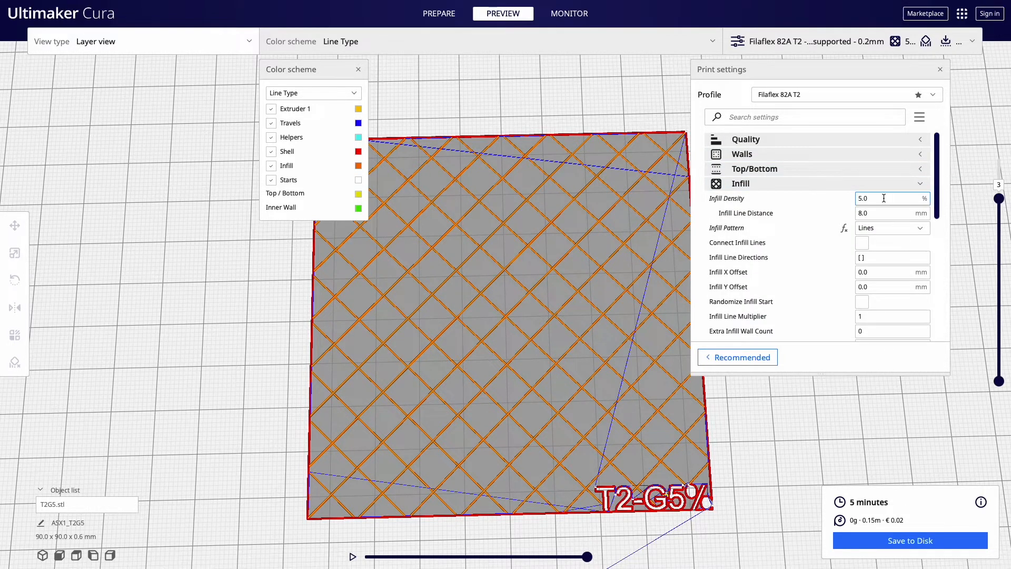
{"action": "triple_click", "coordinate": [889, 198]}
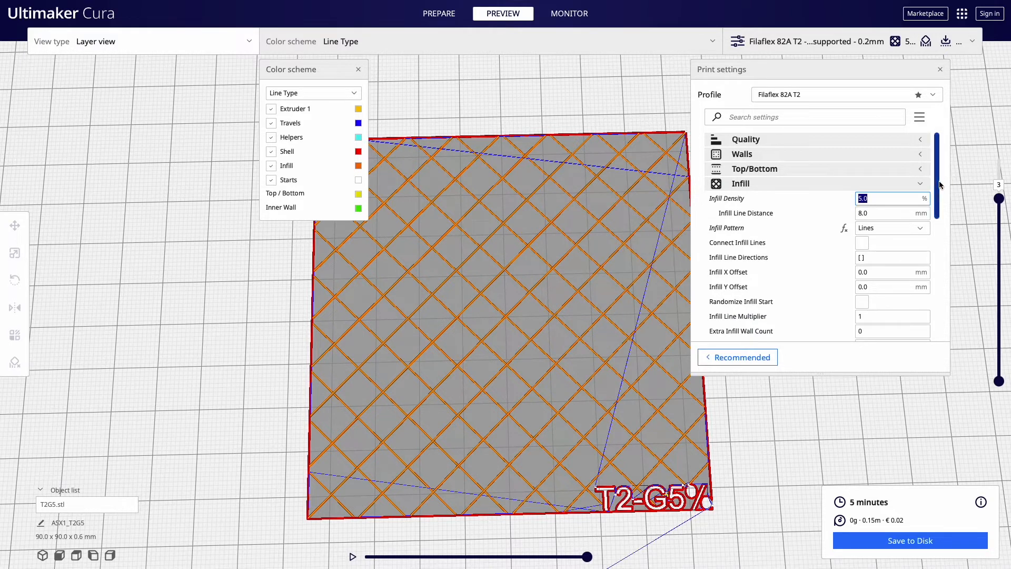
{"action": "scroll", "scroll_direction": "down", "scroll_amount": 3}
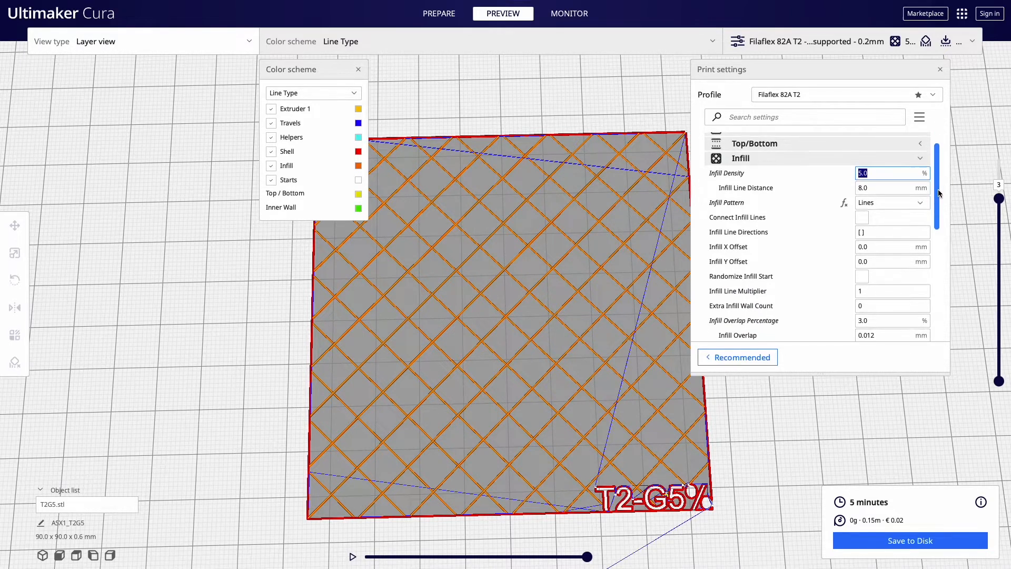
{"action": "left_click", "coordinate": [892, 202]}
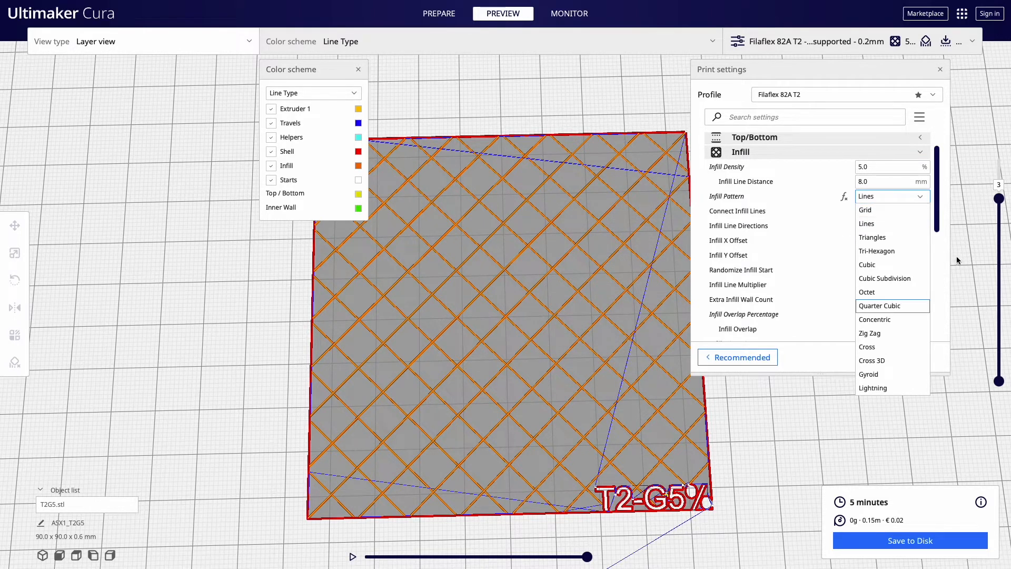
{"action": "left_click", "coordinate": [865, 210]}
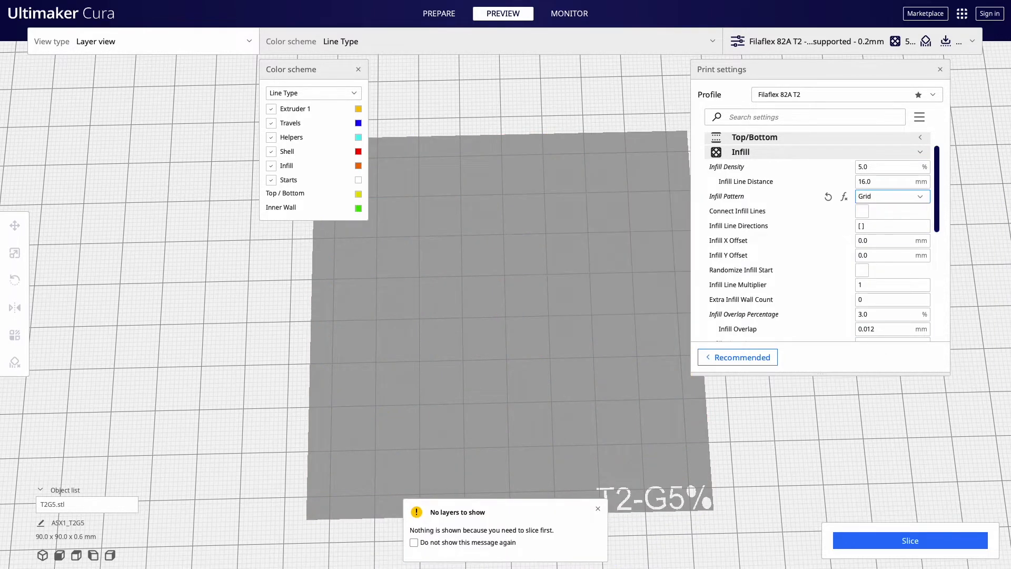
Re-slice the swatch at 4 minutes and review all three layers.
{"action": "left_click", "coordinate": [909, 540]}
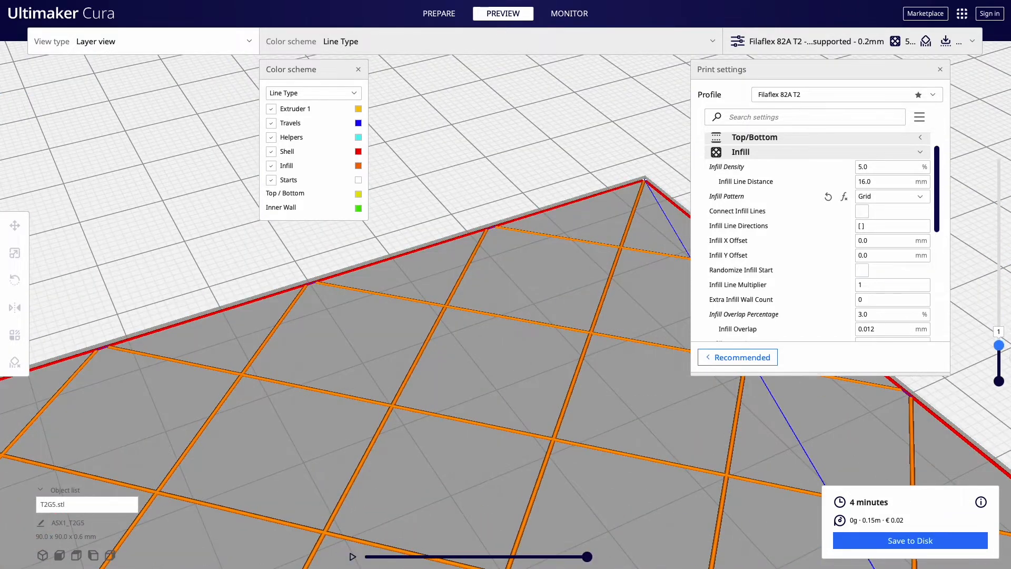
{"action": "left_click_drag", "start_coordinate": [998, 348], "coordinate": [998, 231]}
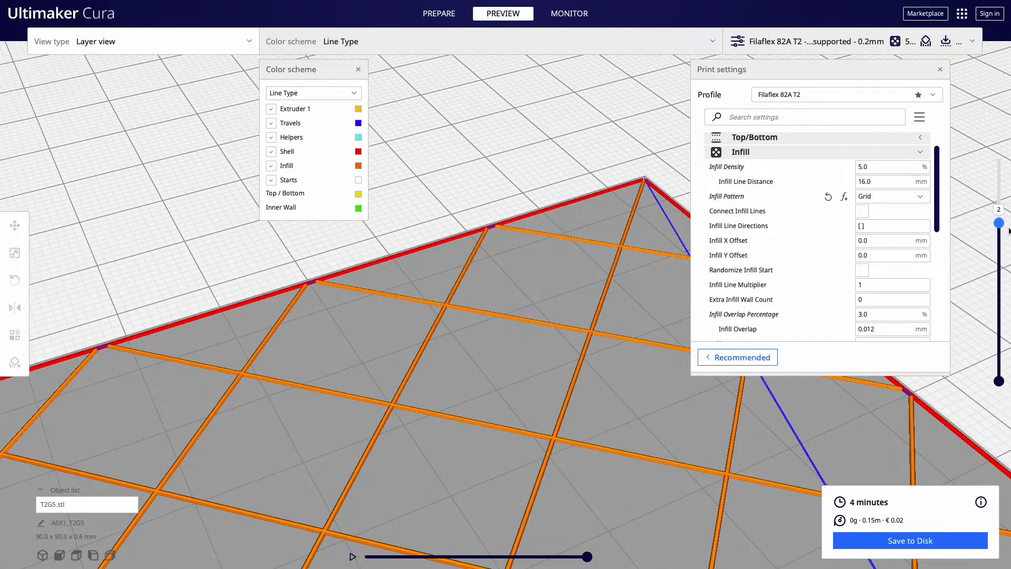
{"action": "left_click_drag", "start_coordinate": [1000, 230], "coordinate": [1001, 172]}
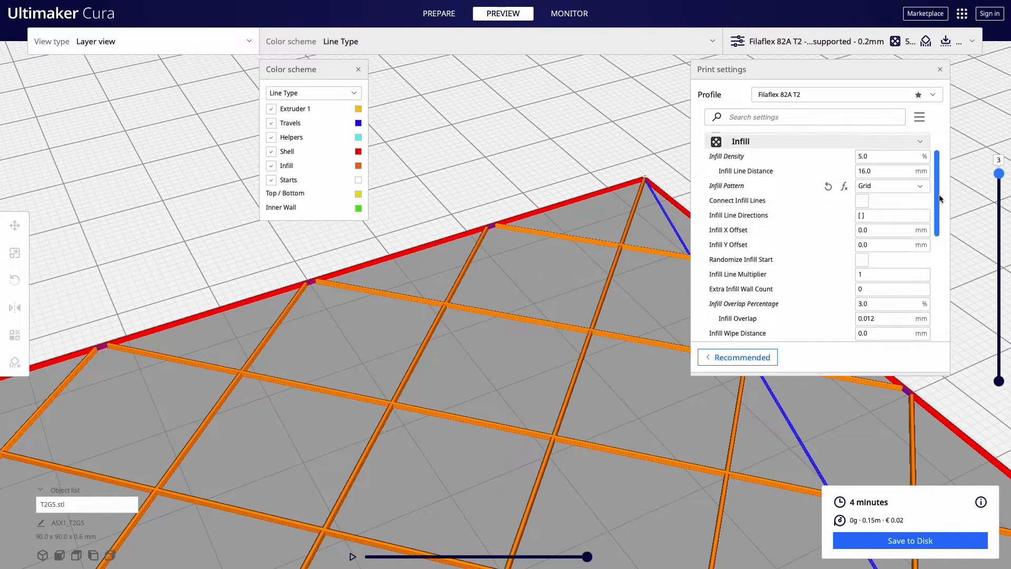
{"action": "scroll", "scroll_direction": "down", "scroll_amount": 3}
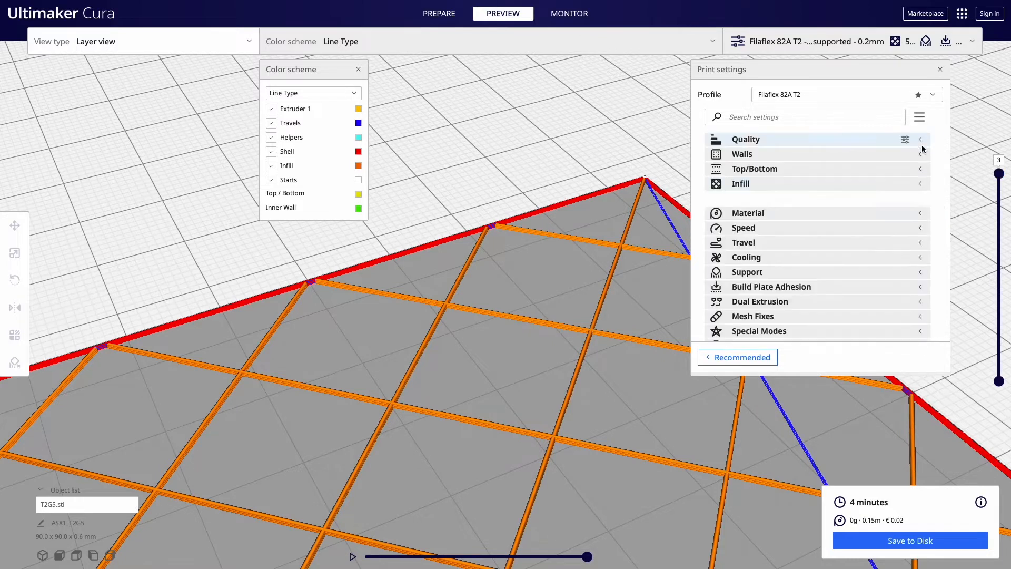
Set Build Plate Temperature and its Initial Layer value both to 0 °C under Material.
{"action": "left_click", "coordinate": [748, 198]}
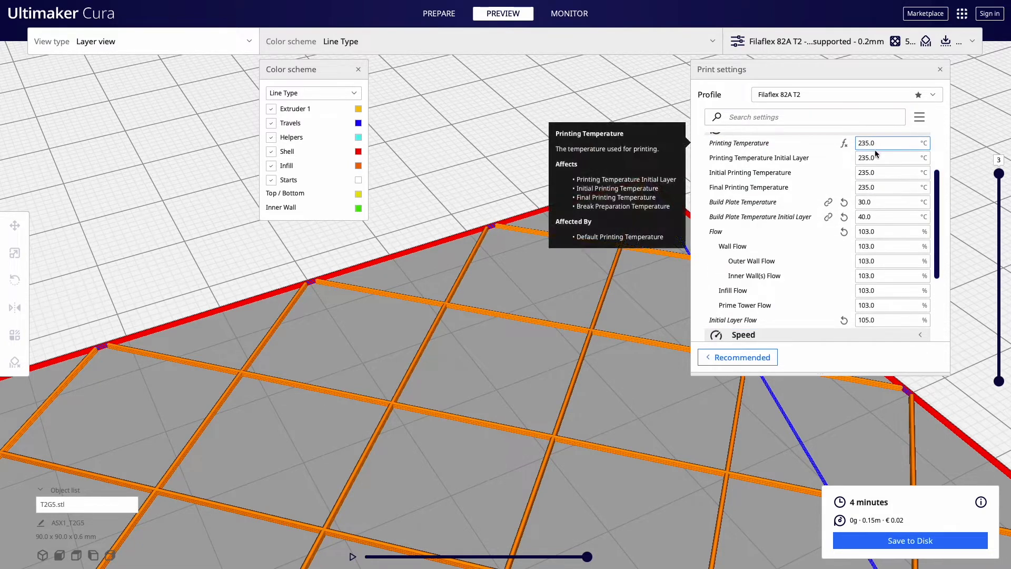
{"action": "left_click", "coordinate": [890, 203]}
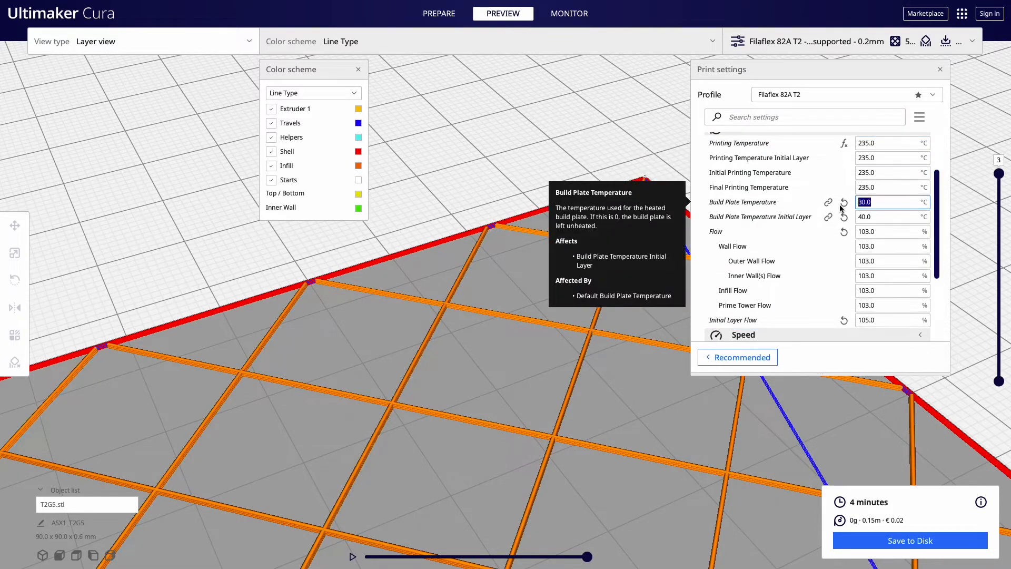
{"action": "type", "text": "0"}
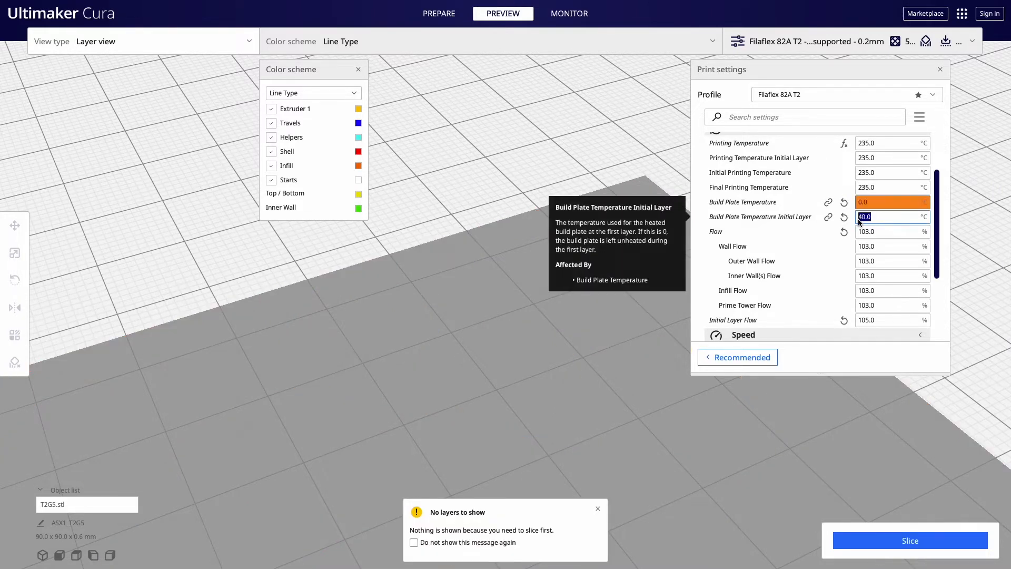
{"action": "type", "text": "0"}
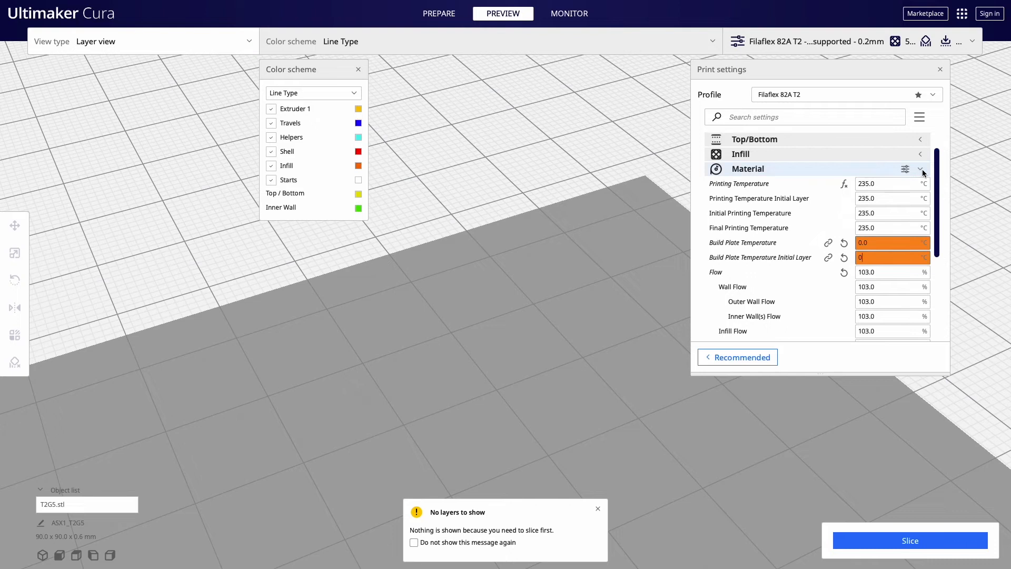
Review Speed, Travel and Cooling groups, confirming Regular Fan Speed stays at 100%.
{"action": "left_click", "coordinate": [920, 168]}
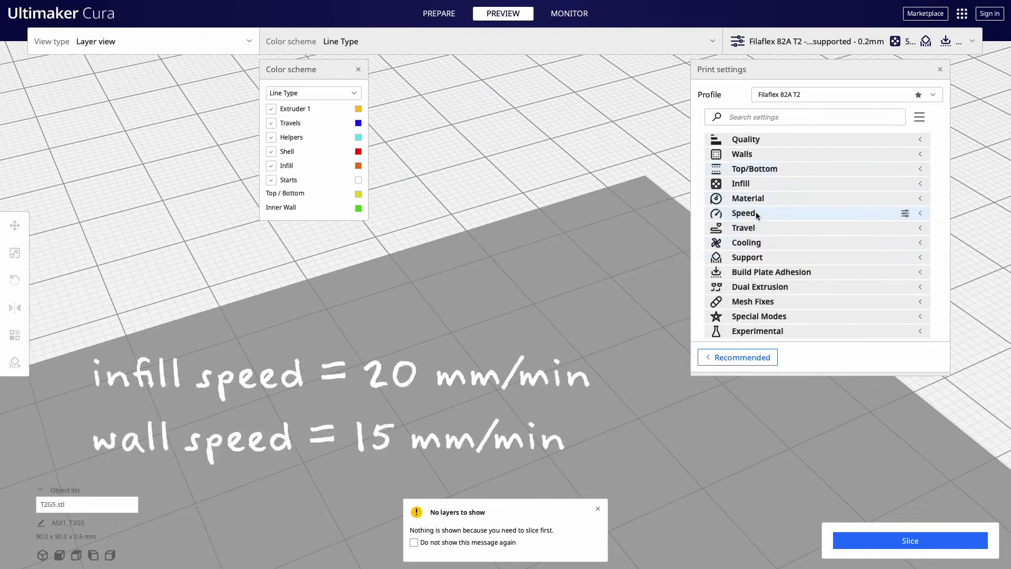
{"action": "mouse_move", "coordinate": [742, 227]}
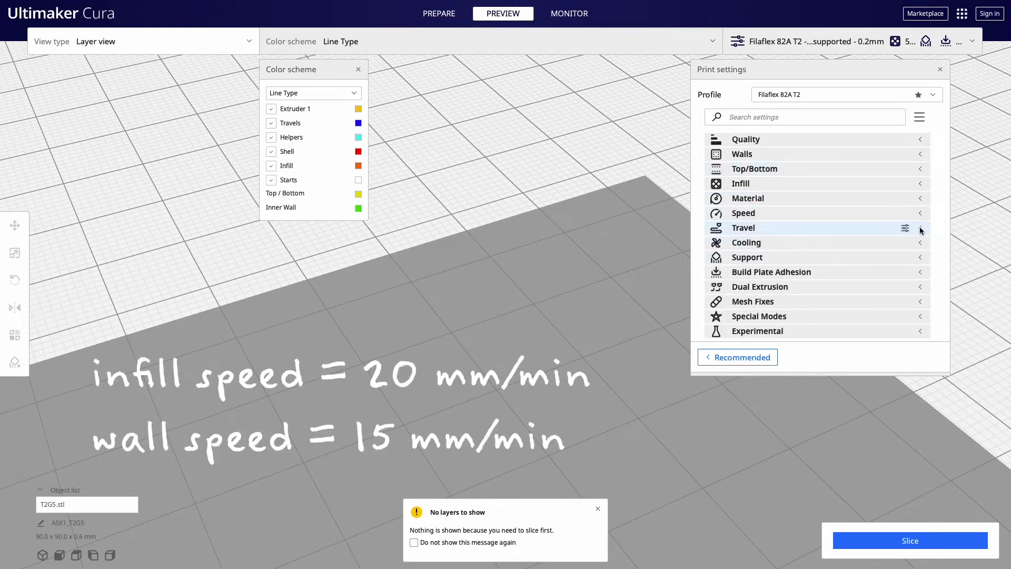
{"action": "left_click", "coordinate": [920, 228]}
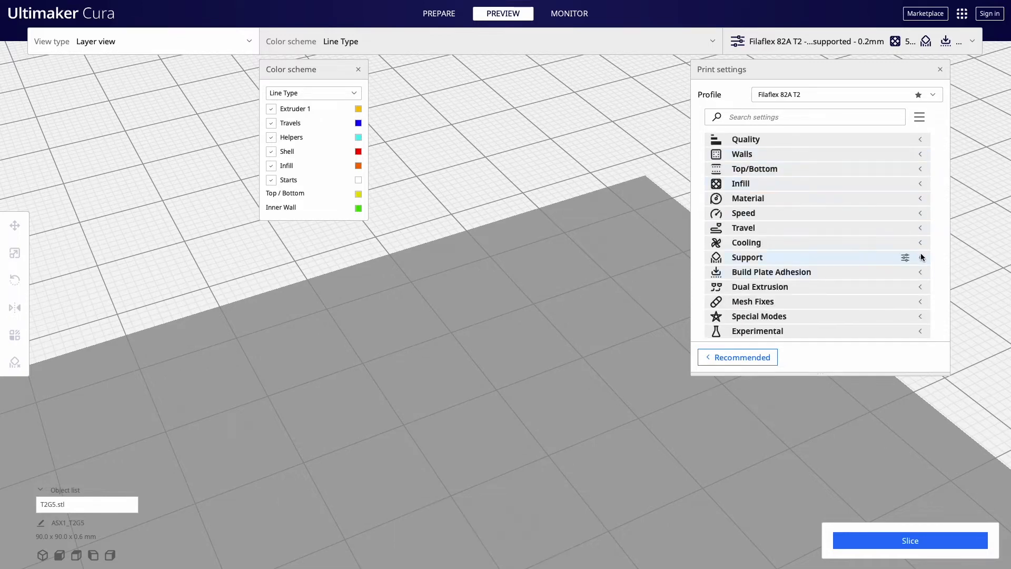
{"action": "left_click", "coordinate": [745, 242]}
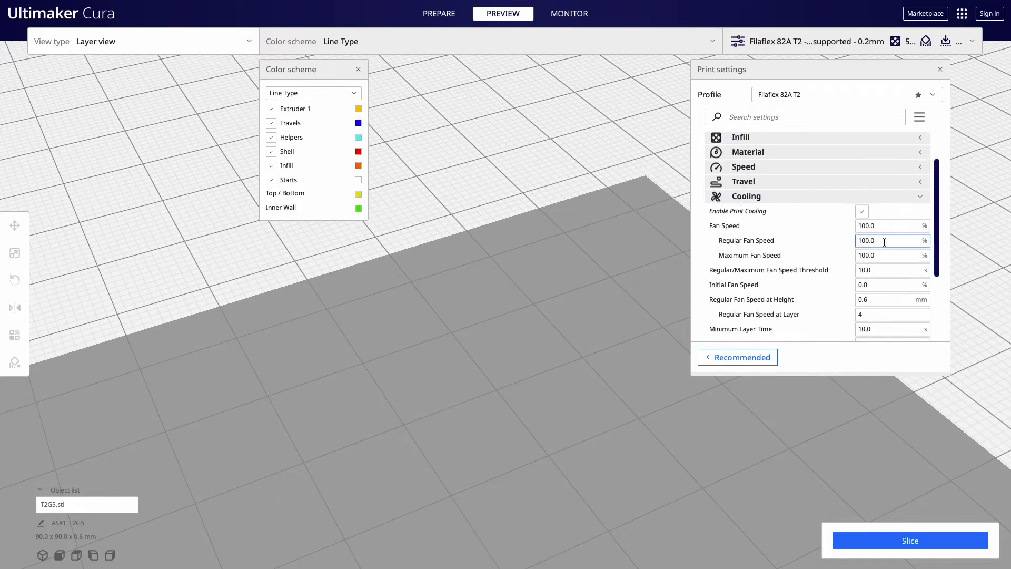
{"action": "left_click", "coordinate": [745, 196]}
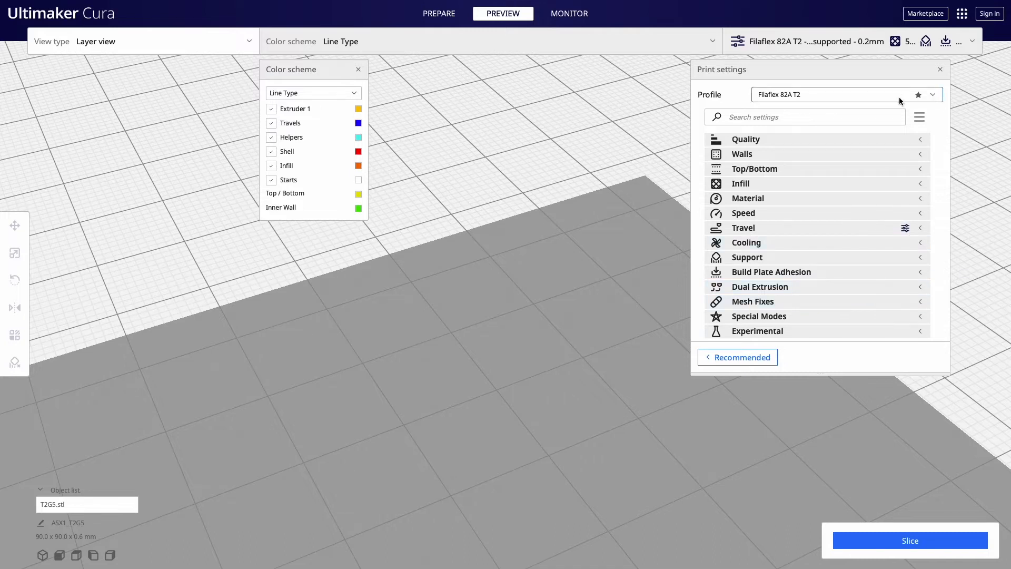
Update the Filaflex 82A T2 profile with current overrides and re-slice the swatch.
{"action": "left_click", "coordinate": [932, 94]}
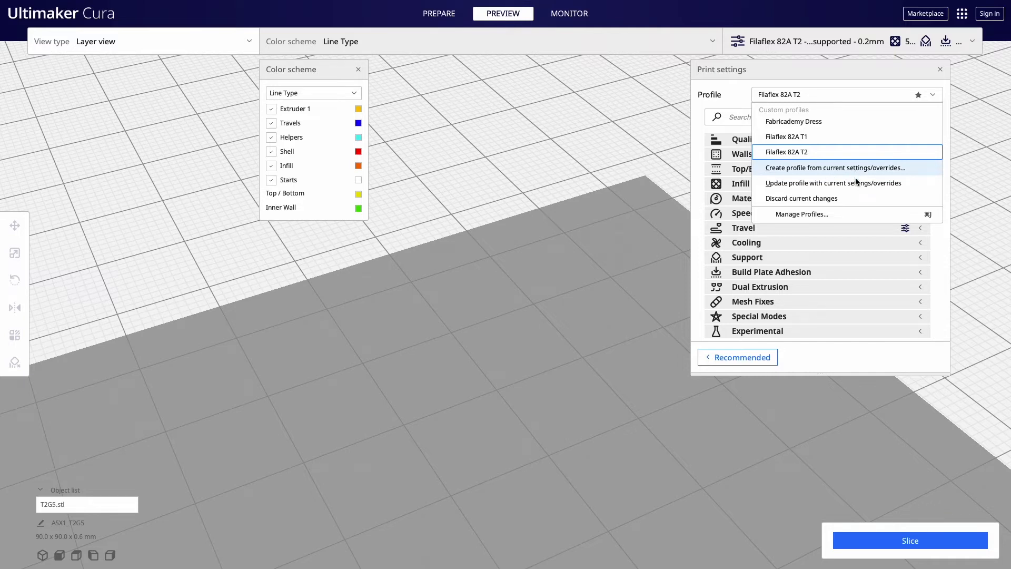
{"action": "mouse_move", "coordinate": [833, 183]}
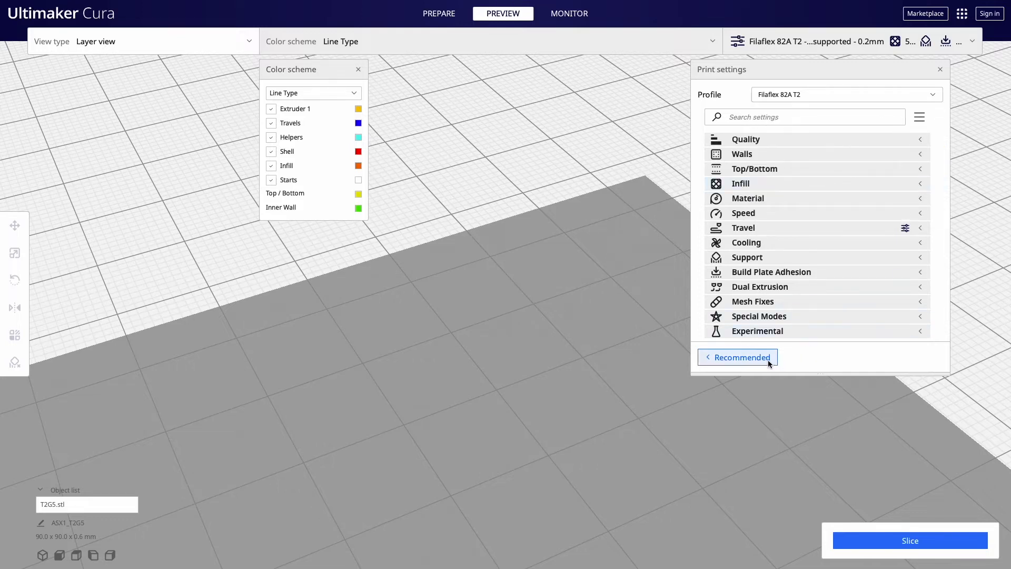
{"action": "left_click", "coordinate": [910, 540]}
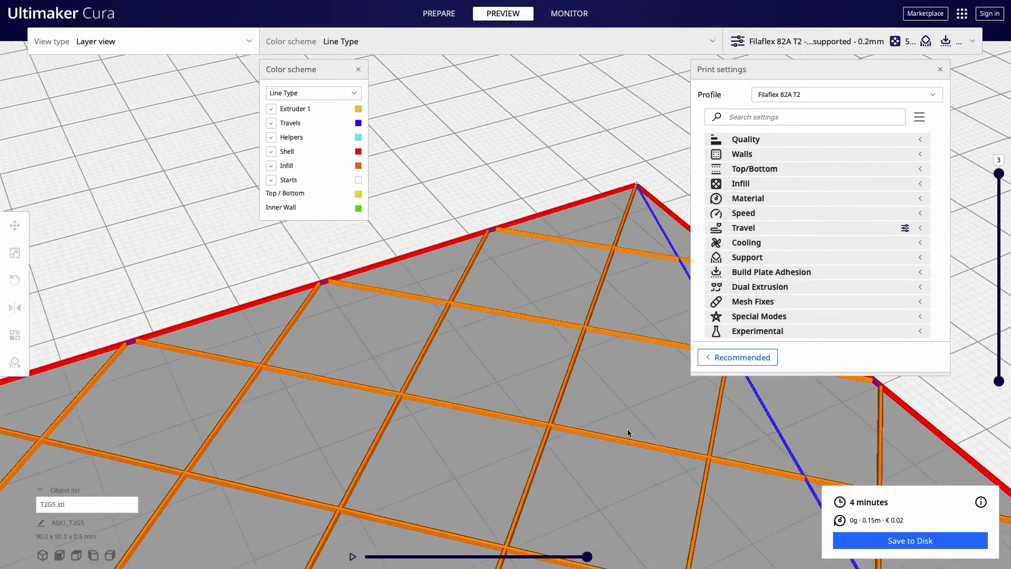
Save the sliced swatch as T2G5 G-code in the Grid folder.
{"action": "left_click_drag", "start_coordinate": [628, 433], "coordinate": [598, 544]}
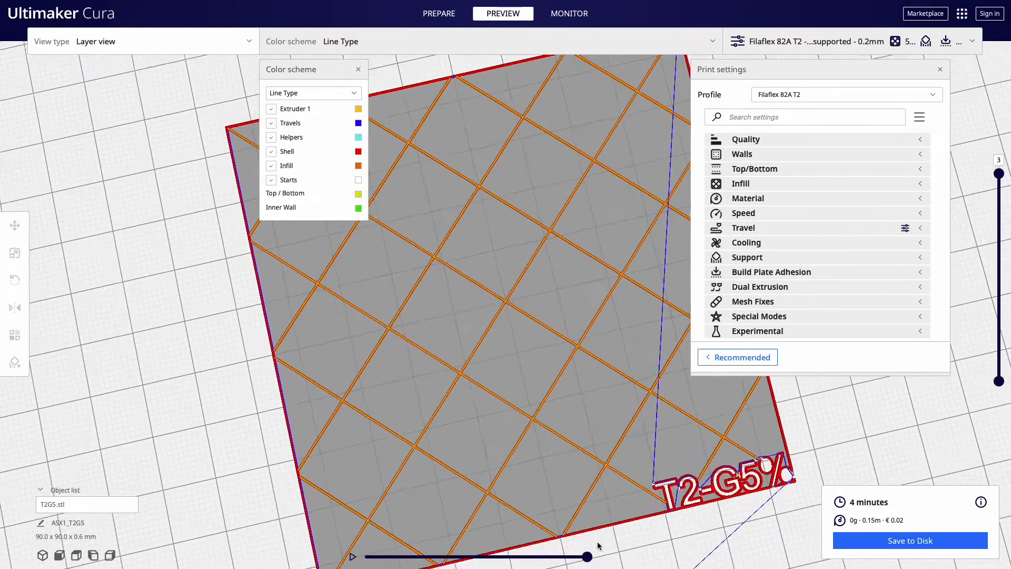
{"action": "left_click", "coordinate": [909, 540]}
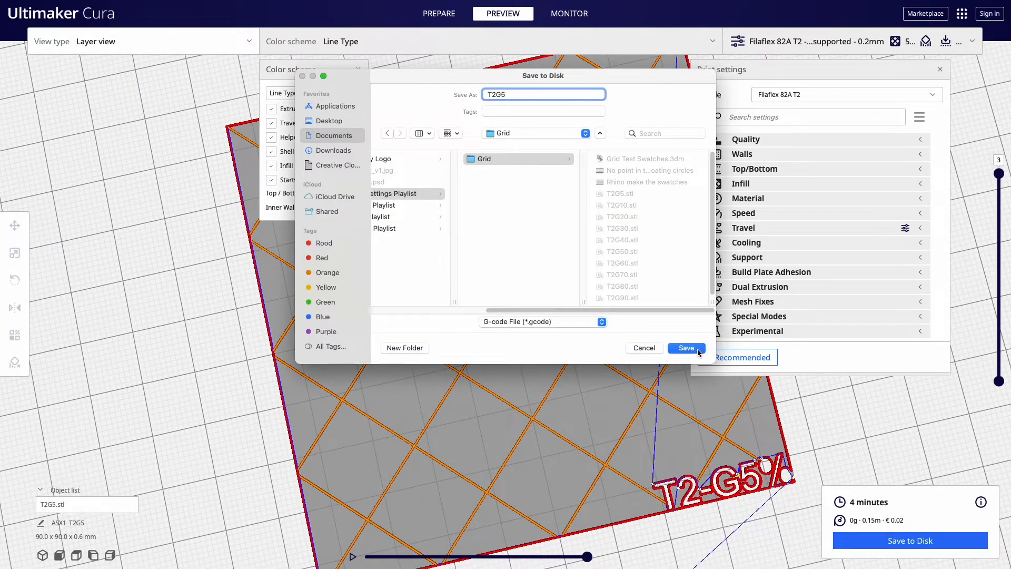
{"action": "left_click", "coordinate": [685, 348]}
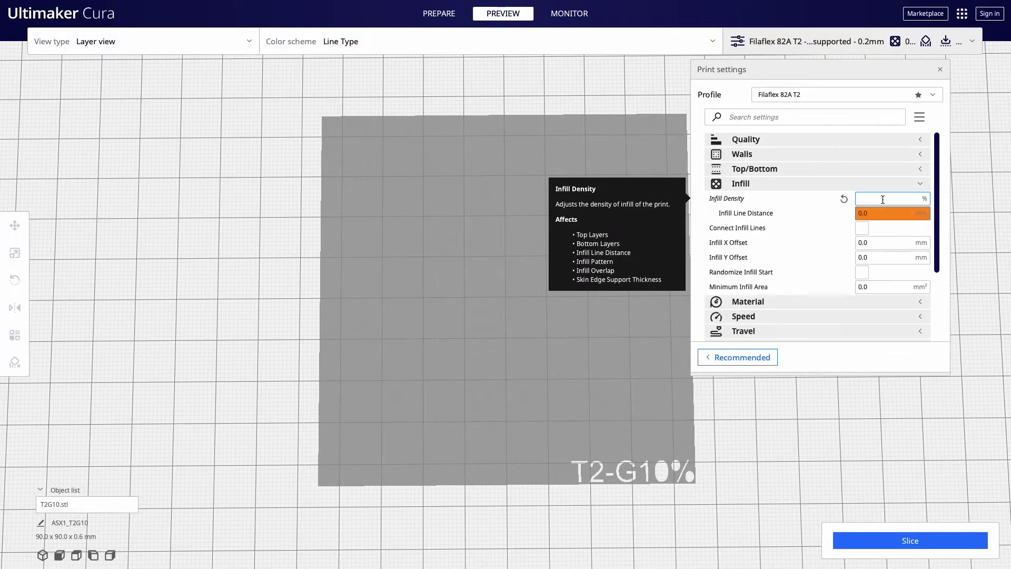
Set the T2G10 swatch's Infill Density to 10%.
{"action": "type", "text": "10"}
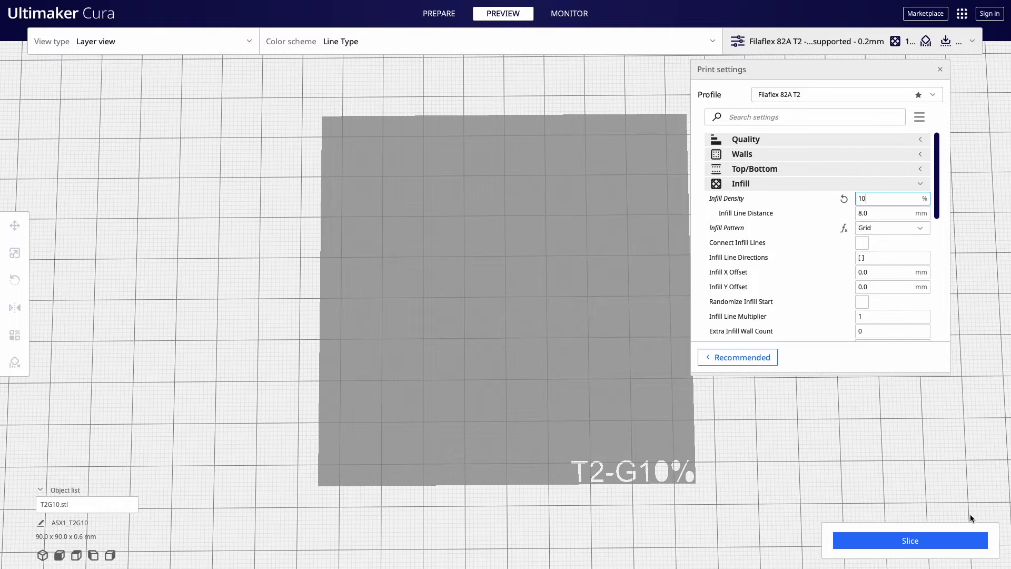